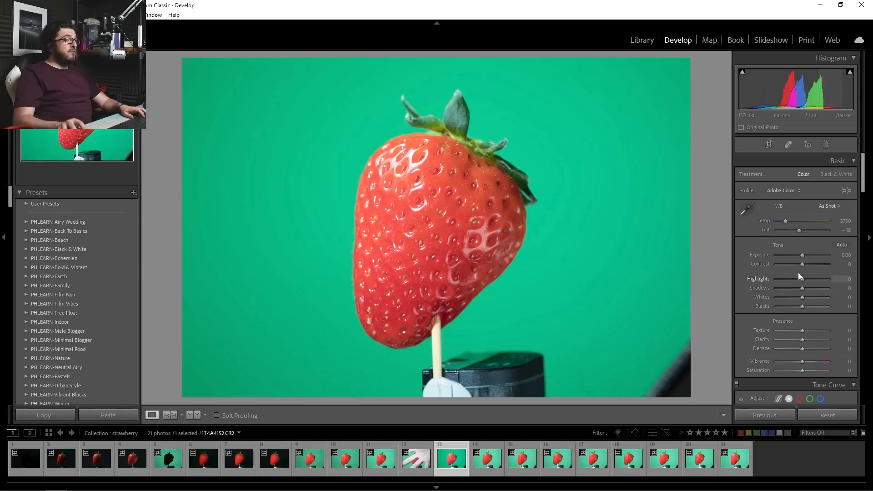
# Warm Temp to about 4281, set Highlights to -32 and Shadows to +33
pyautogui.moveTo(785, 220); pyautogui.dragTo(802, 221)
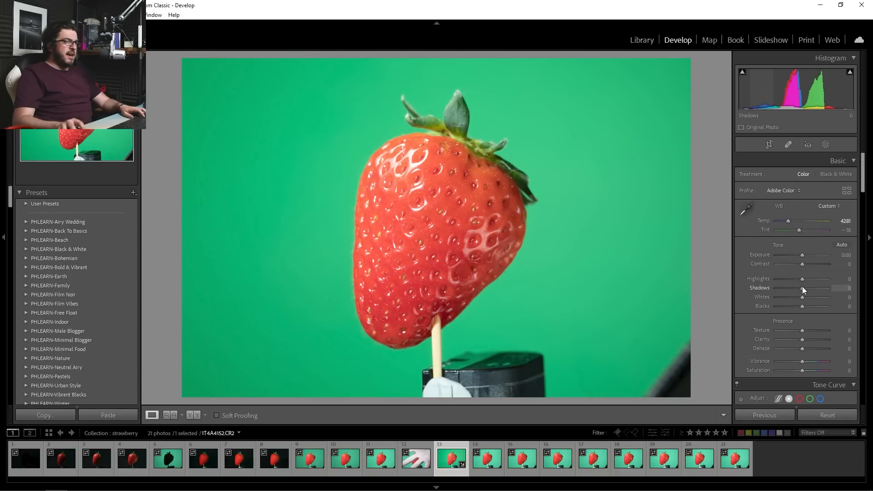
pyautogui.moveTo(818, 278); pyautogui.dragTo(791, 279)
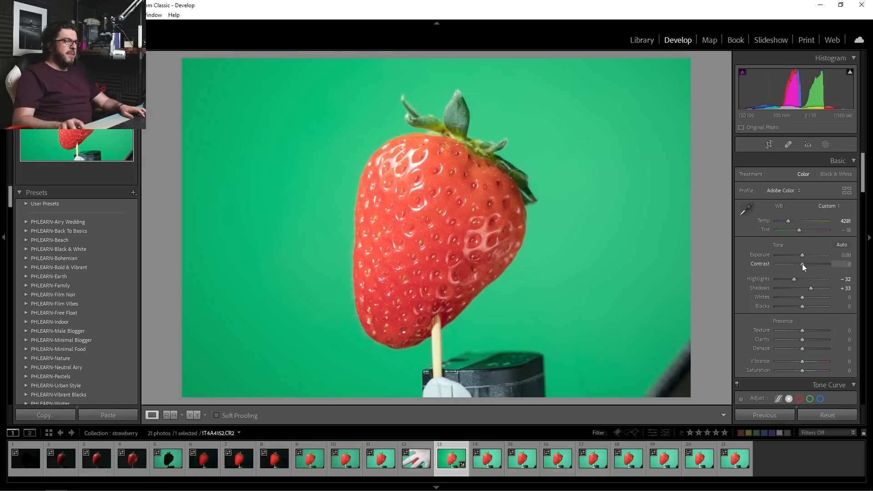
pyautogui.moveTo(803, 264); pyautogui.dragTo(811, 264)
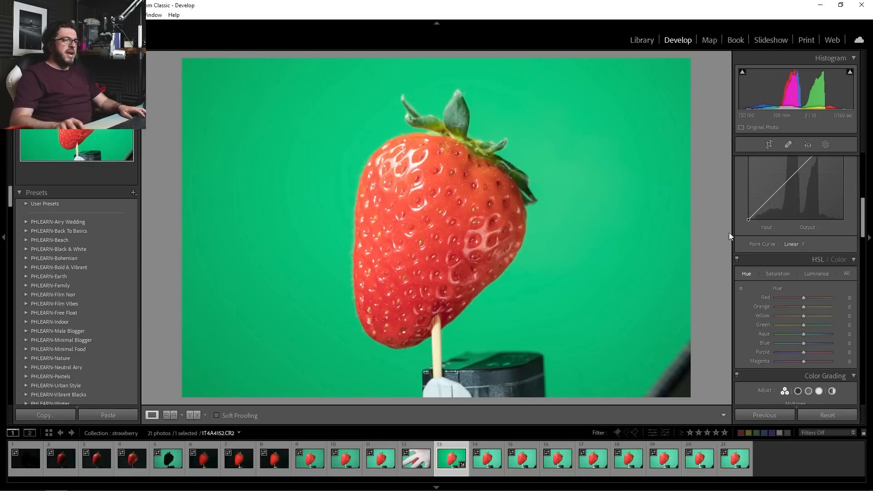
pyautogui.moveTo(724, 290)
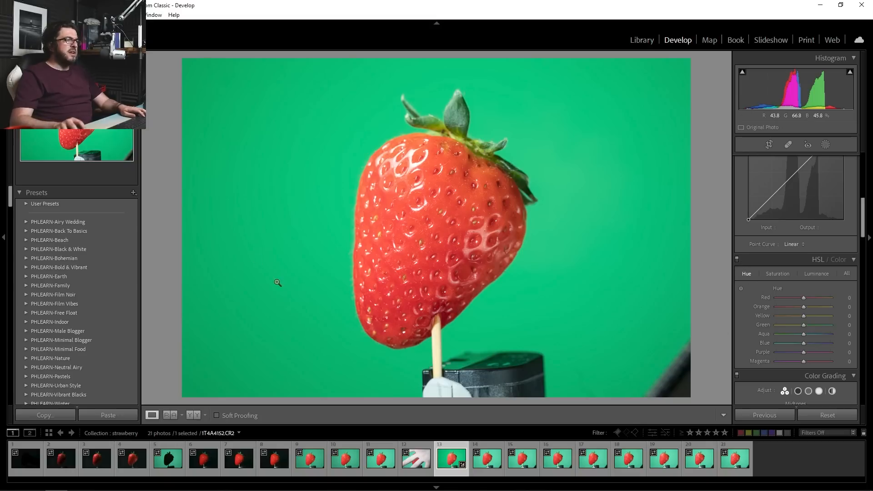
pyautogui.moveTo(422, 339)
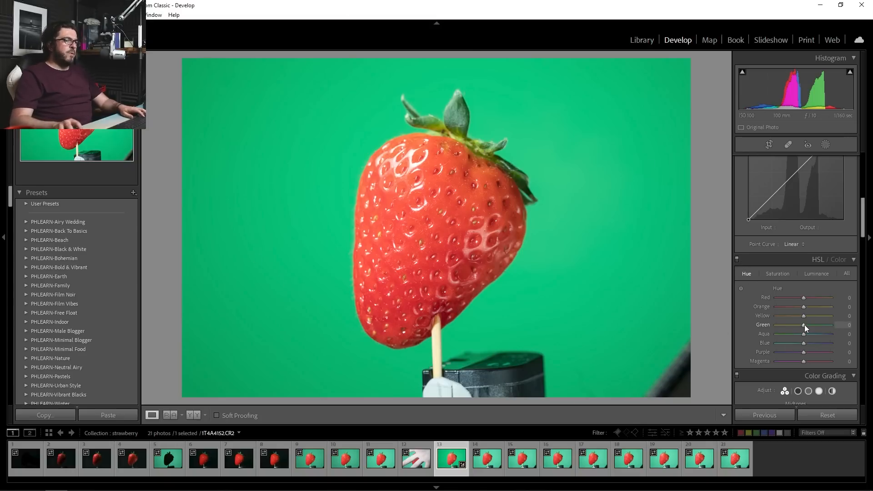
# Set the Green hue to -23 and the Yellow hue to -40
pyautogui.moveTo(804, 324); pyautogui.dragTo(788, 325)
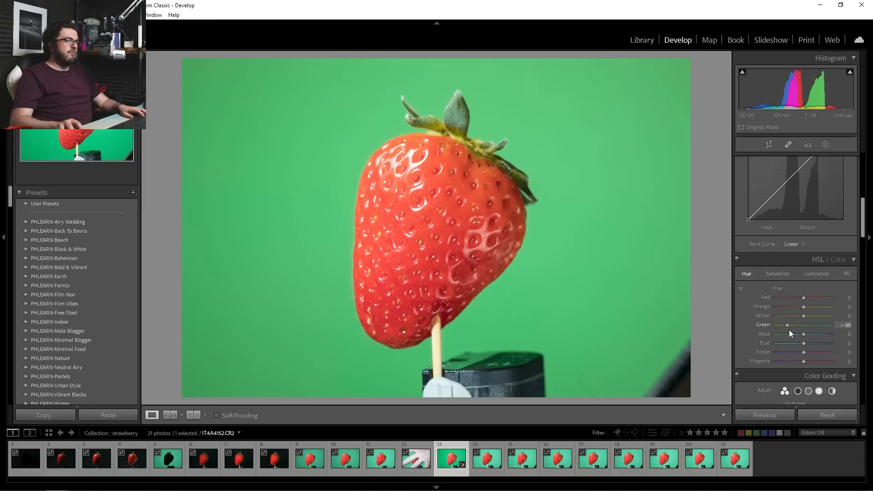
pyautogui.moveTo(787, 325); pyautogui.dragTo(796, 325)
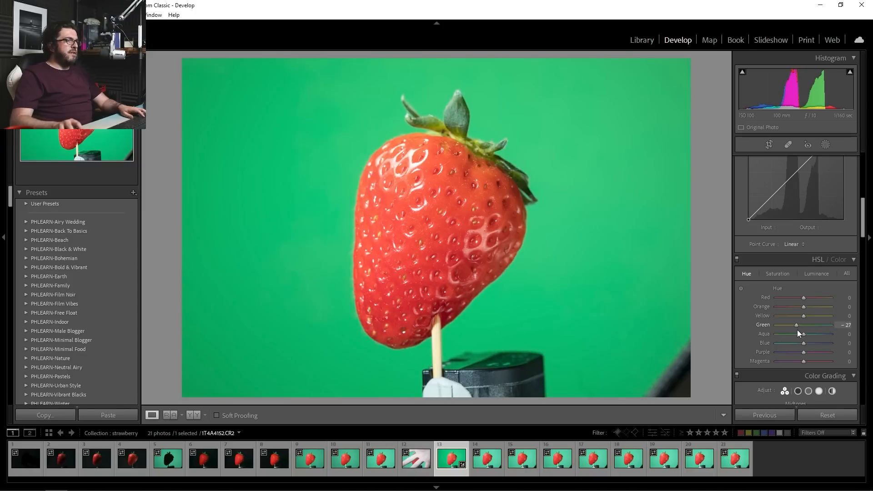
pyautogui.moveTo(795, 324); pyautogui.dragTo(796, 325)
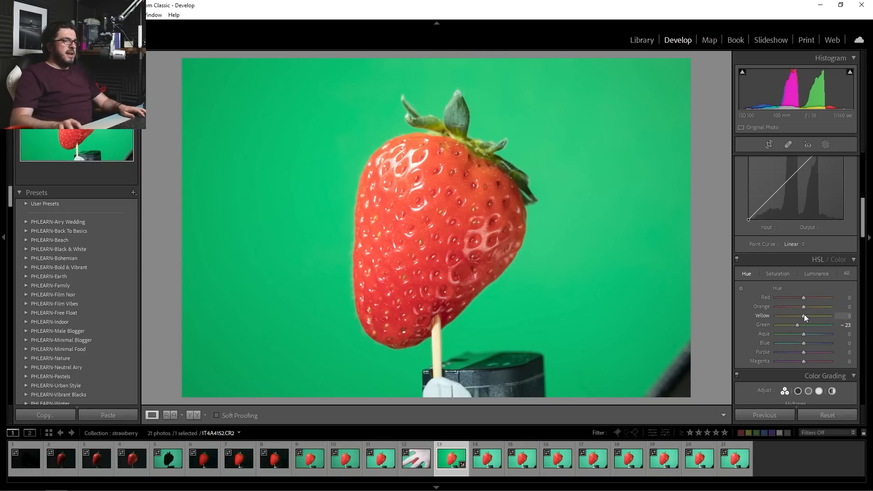
pyautogui.moveTo(803, 316); pyautogui.dragTo(787, 315)
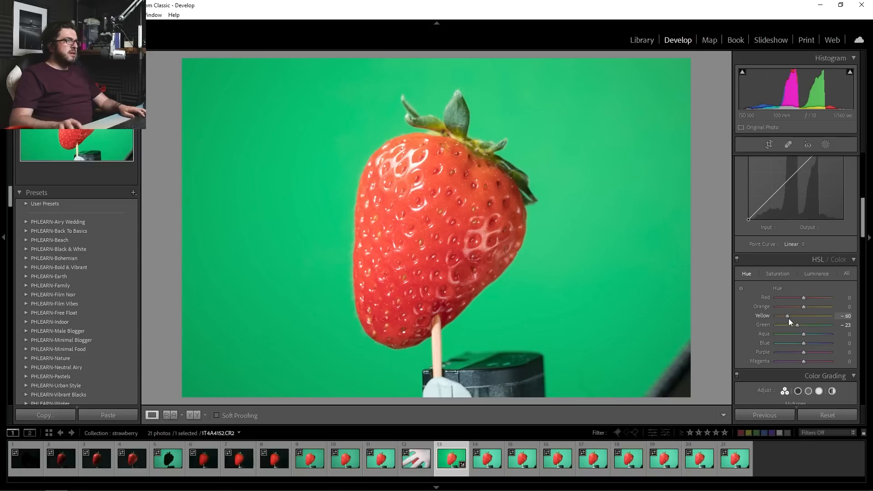
pyautogui.moveTo(787, 315); pyautogui.dragTo(792, 315)
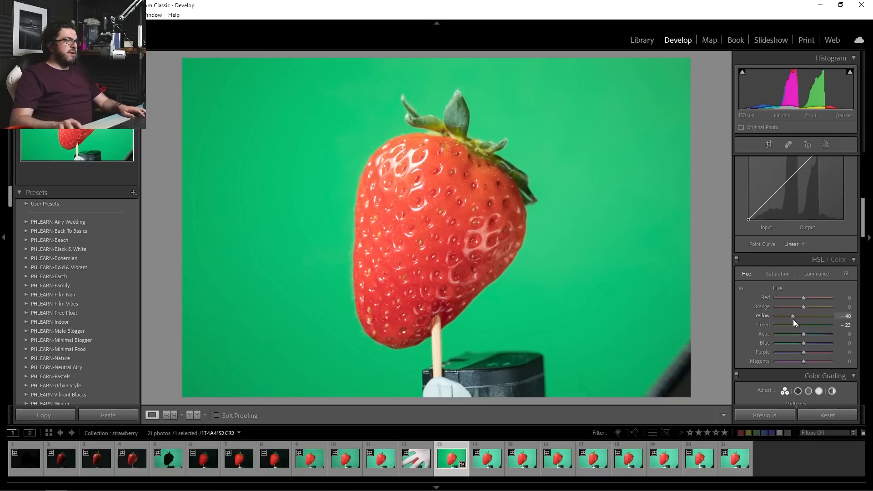
pyautogui.moveTo(409, 115)
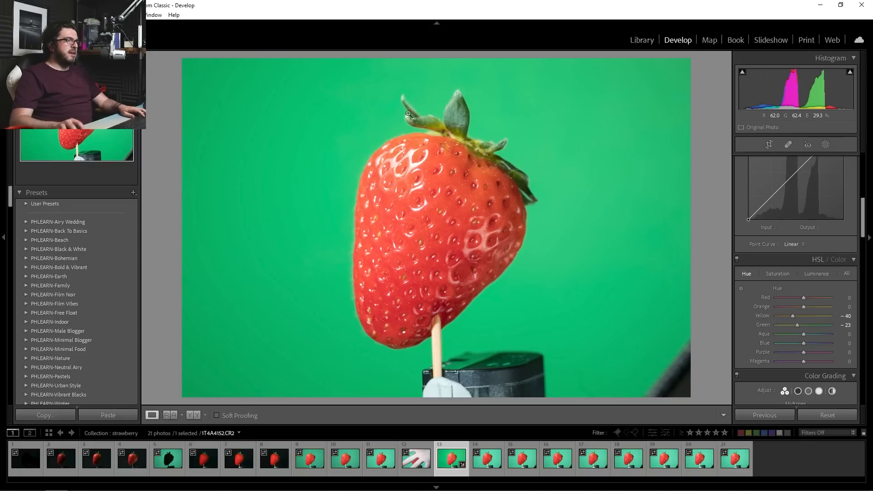
pyautogui.moveTo(608, 337)
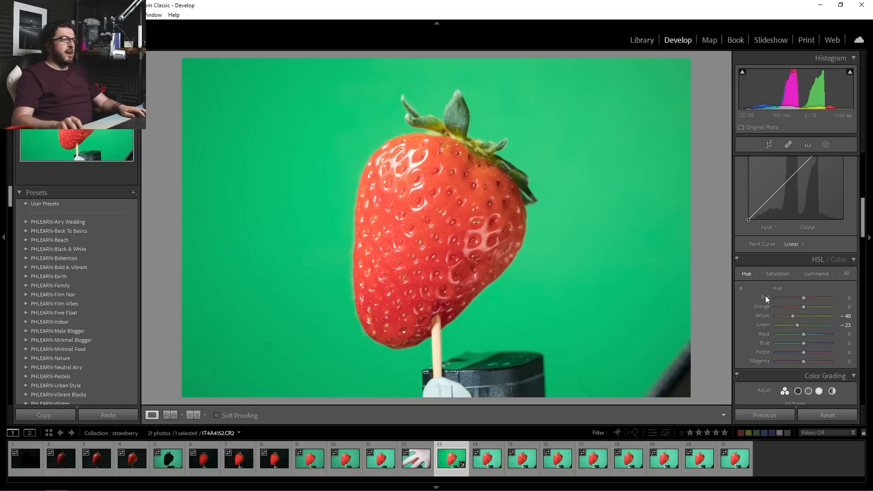
# Settle the Orange hue at -20 after trying several shifts
pyautogui.moveTo(818, 307); pyautogui.dragTo(802, 306)
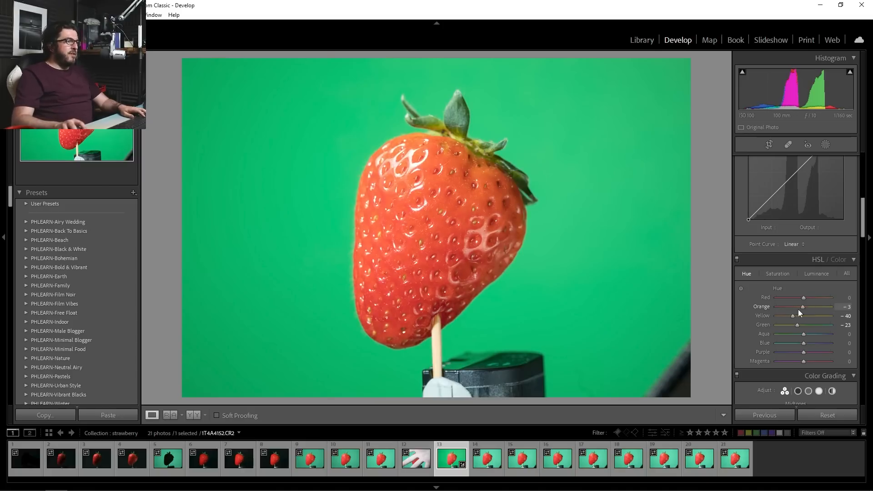
pyautogui.moveTo(801, 307); pyautogui.dragTo(783, 307)
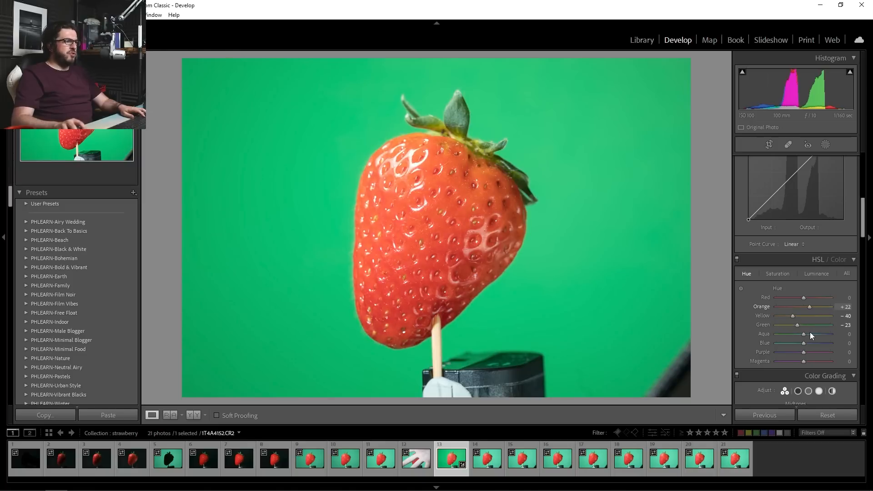
pyautogui.moveTo(809, 306); pyautogui.dragTo(800, 307)
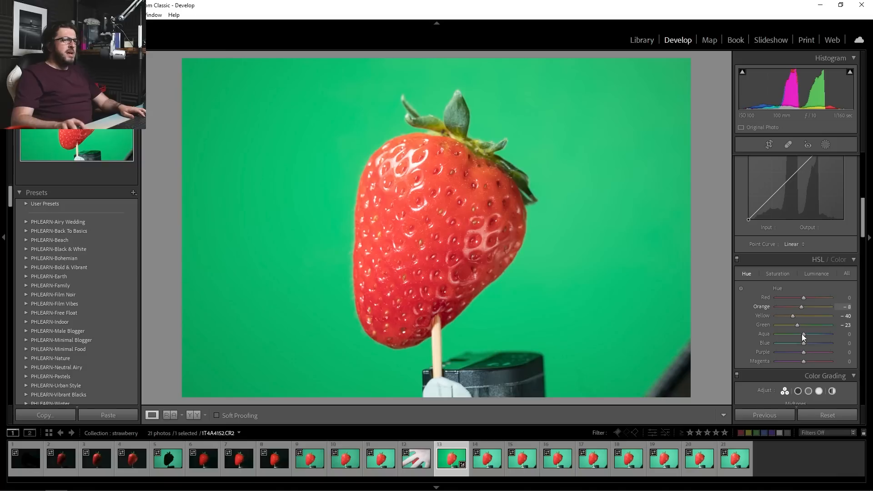
pyautogui.moveTo(801, 306); pyautogui.dragTo(798, 307)
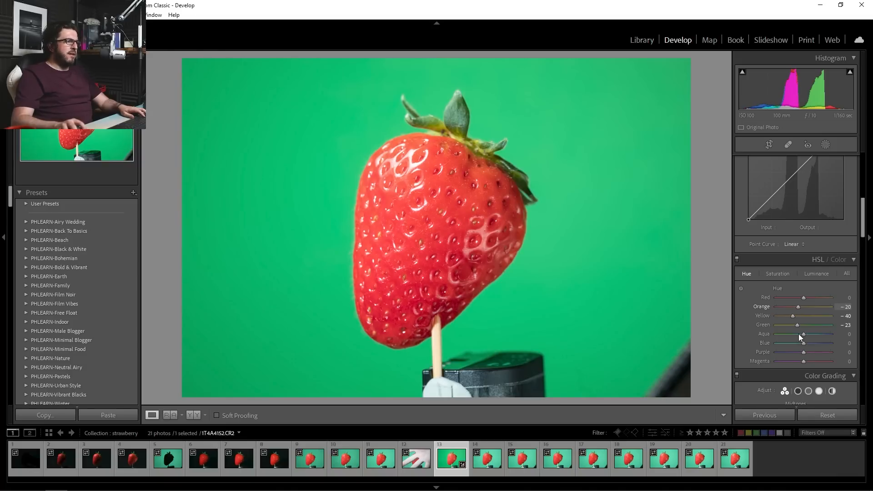
pyautogui.moveTo(802, 306); pyautogui.dragTo(786, 306)
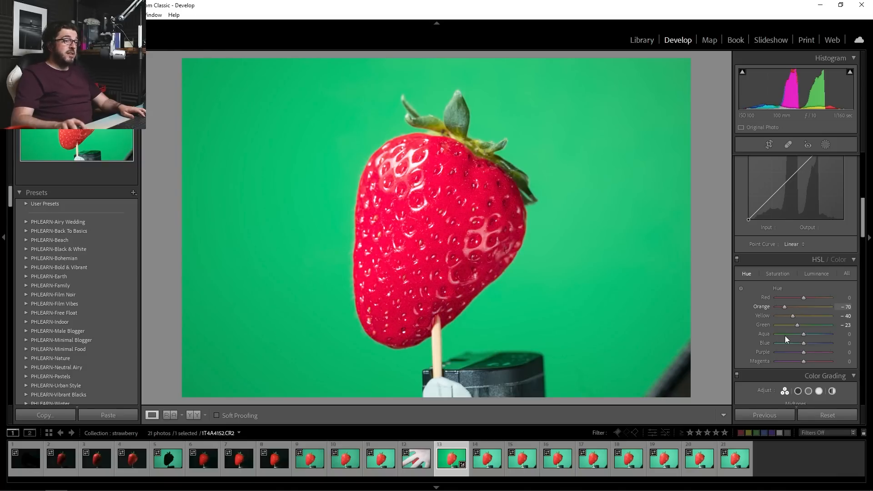
pyautogui.moveTo(787, 307); pyautogui.dragTo(796, 307)
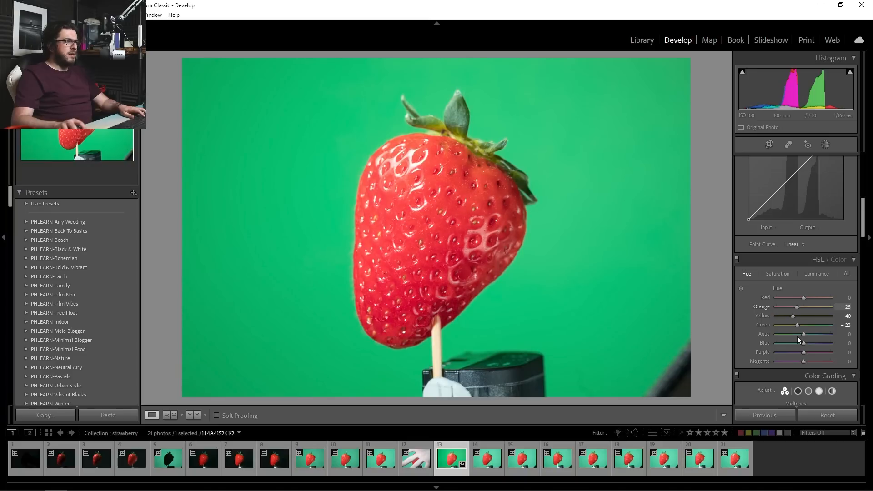
pyautogui.moveTo(802, 307); pyautogui.dragTo(803, 307)
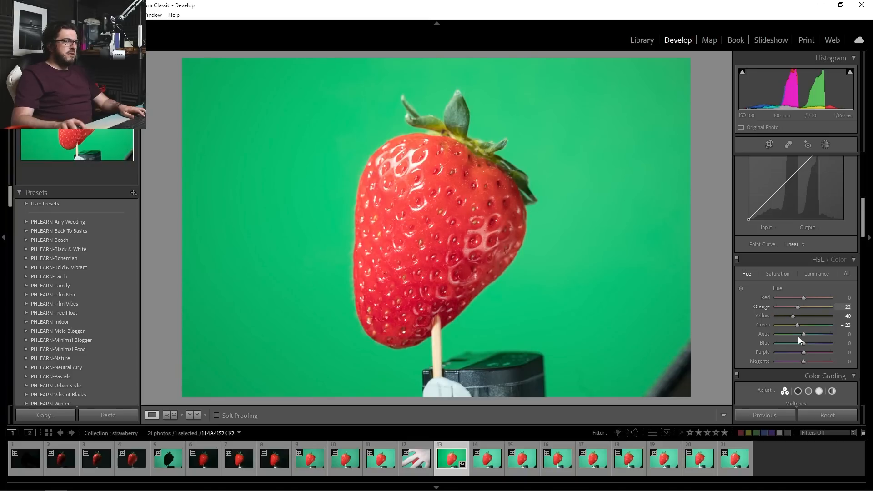
pyautogui.moveTo(798, 307); pyautogui.dragTo(799, 306)
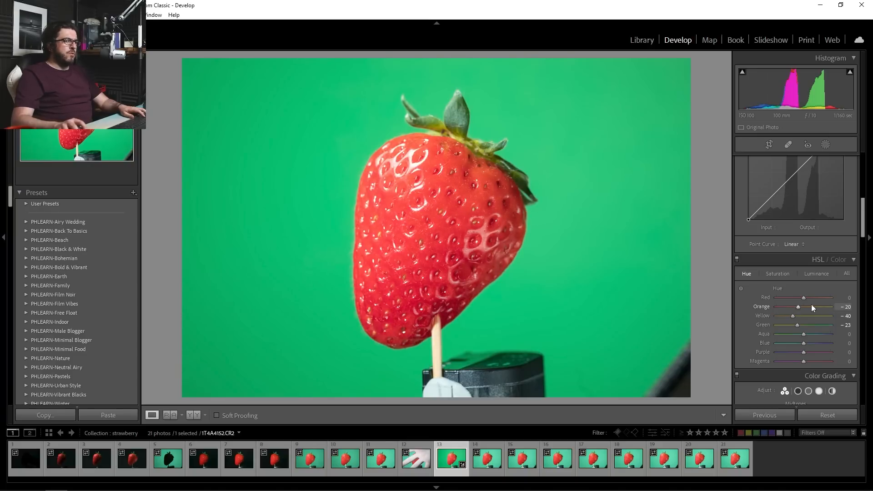
# Settle the Red hue at -8 after testing stronger shifts
pyautogui.moveTo(821, 297); pyautogui.dragTo(818, 297)
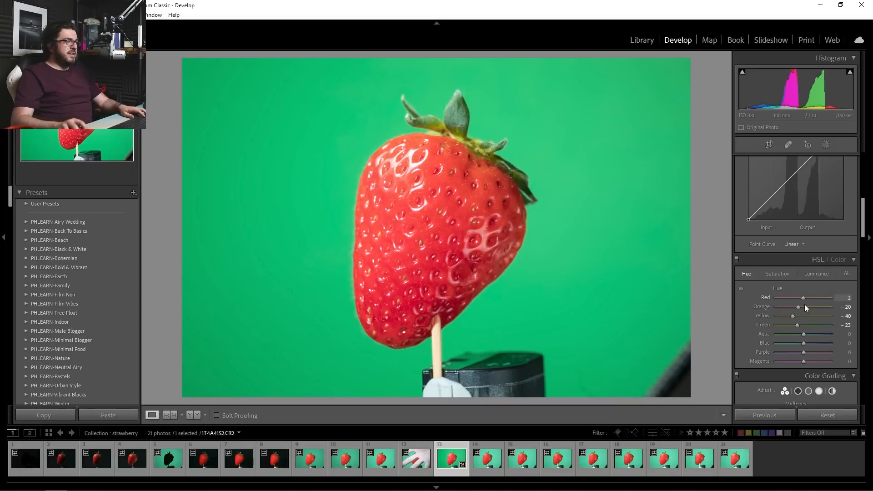
pyautogui.moveTo(813, 297); pyautogui.dragTo(796, 297)
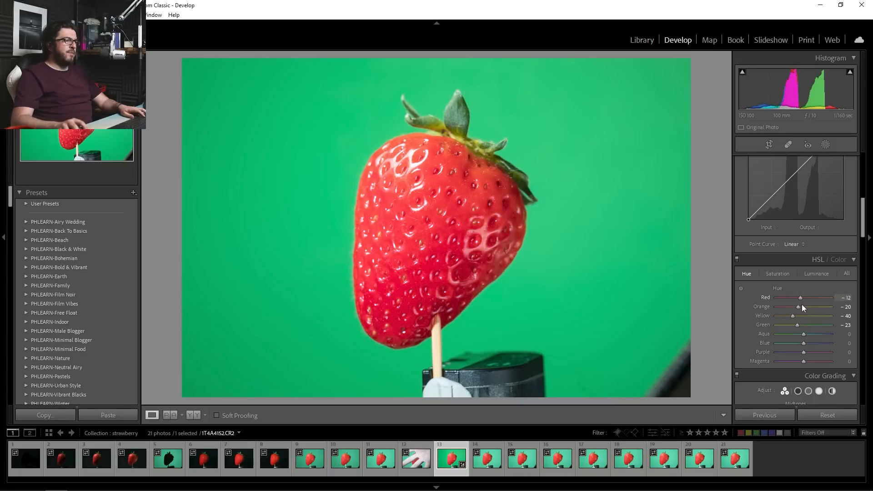
pyautogui.moveTo(807, 298); pyautogui.dragTo(787, 298)
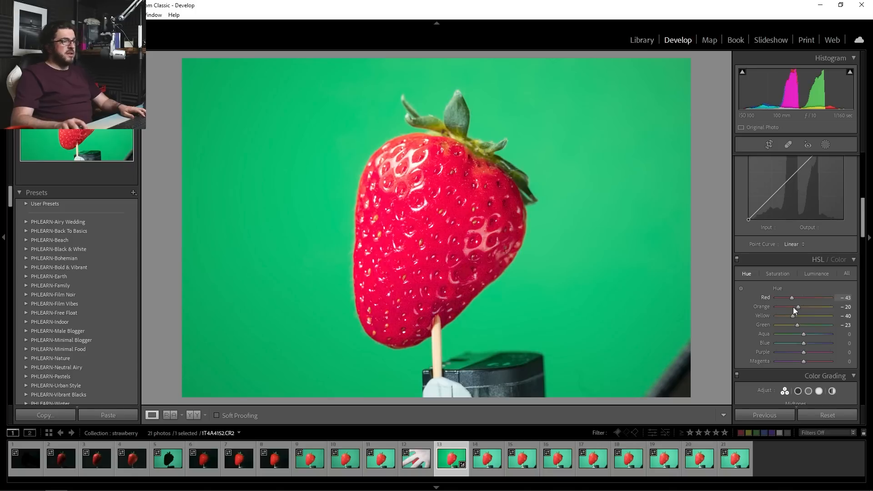
pyautogui.moveTo(790, 297); pyautogui.dragTo(796, 297)
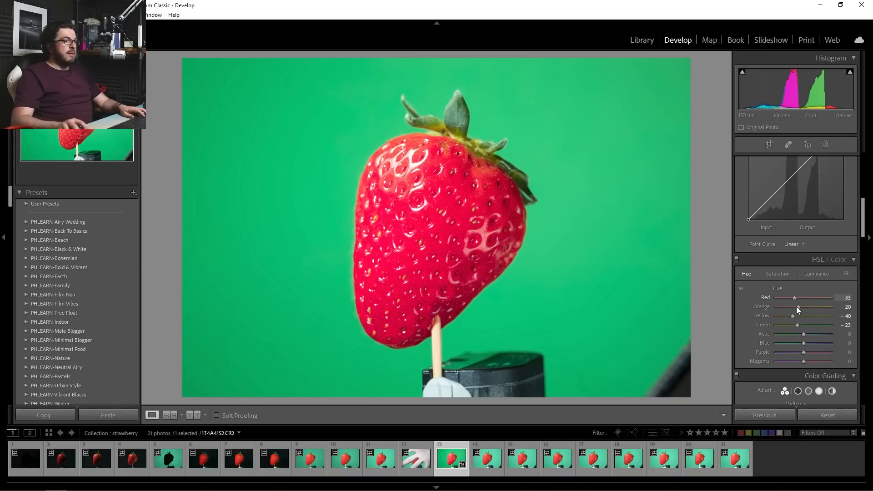
pyautogui.moveTo(794, 298); pyautogui.dragTo(806, 297)
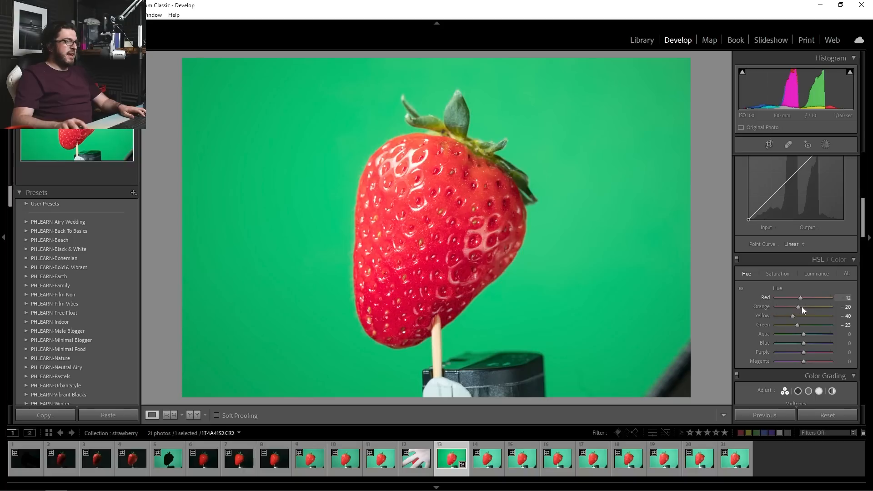
pyautogui.moveTo(797, 297); pyautogui.dragTo(804, 297)
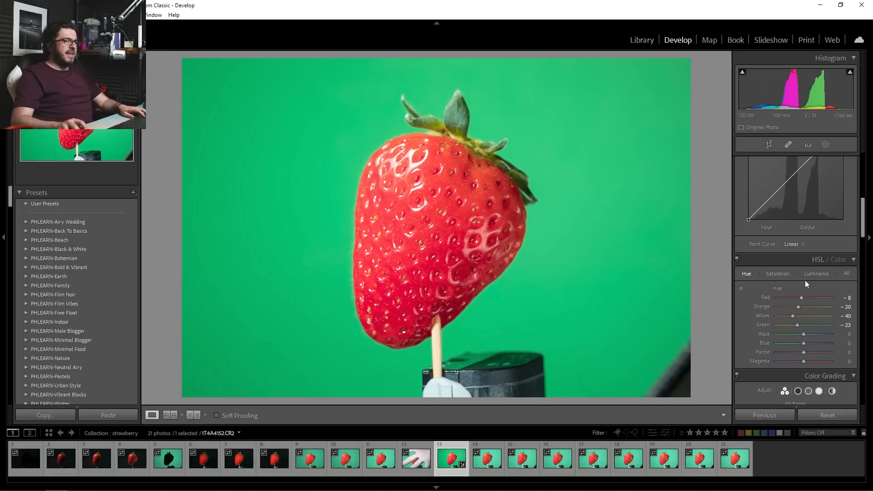
# In HSL Luminance, adjust the red luminance and set Orange luminance to +8
pyautogui.click(816, 273)
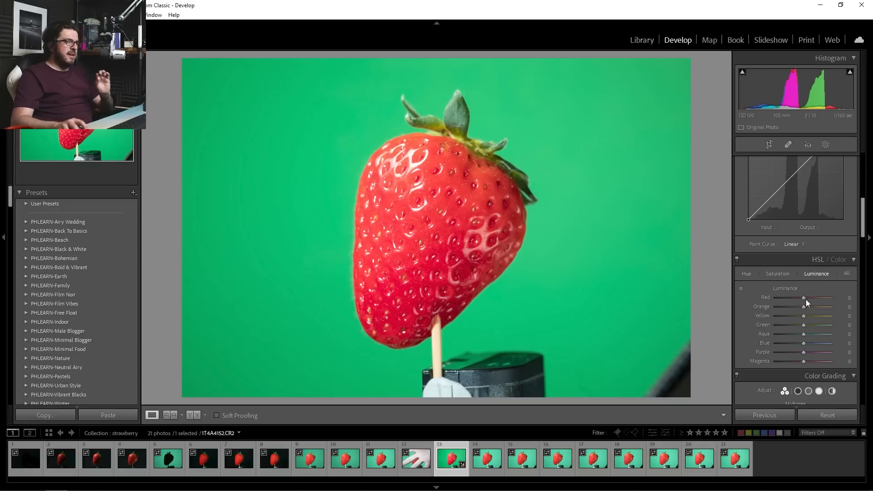
pyautogui.moveTo(802, 297); pyautogui.dragTo(795, 298)
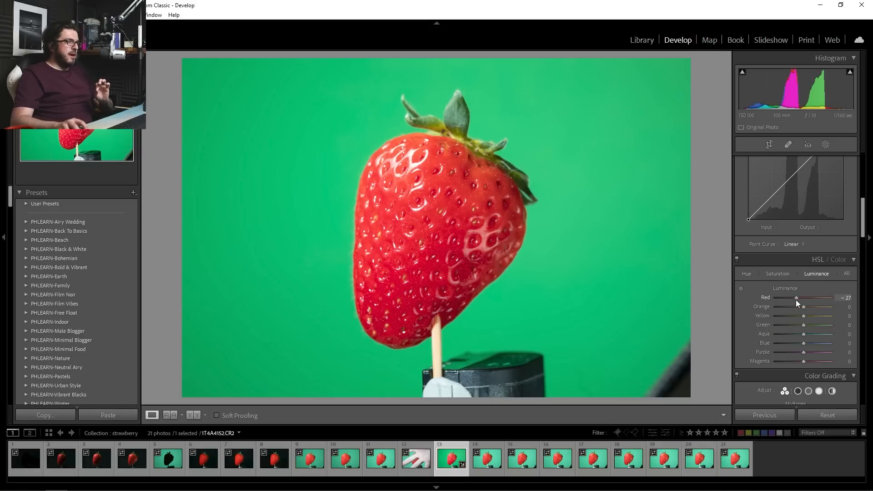
pyautogui.moveTo(797, 297); pyautogui.dragTo(804, 297)
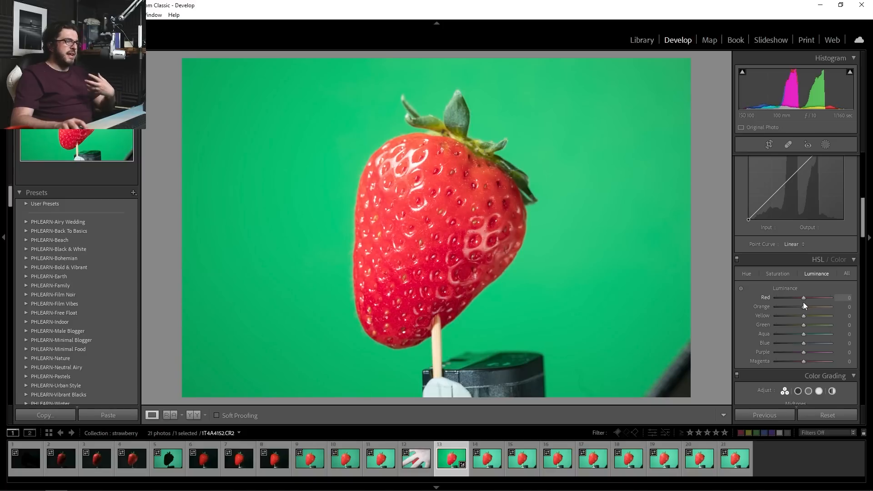
pyautogui.moveTo(813, 297); pyautogui.dragTo(802, 297)
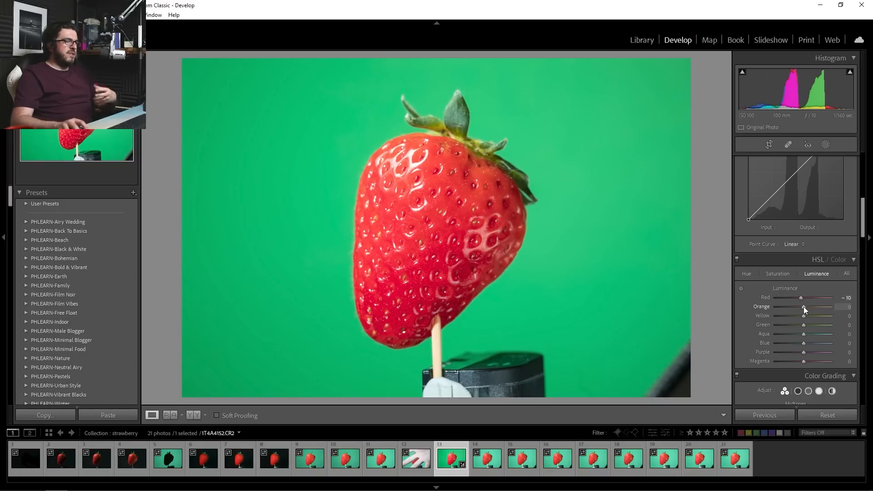
pyautogui.moveTo(803, 307); pyautogui.dragTo(811, 307)
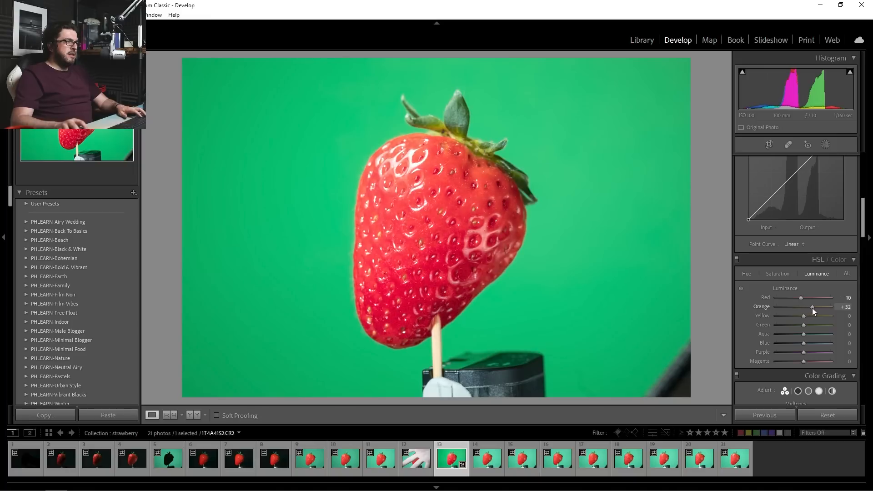
pyautogui.moveTo(811, 307); pyautogui.dragTo(804, 306)
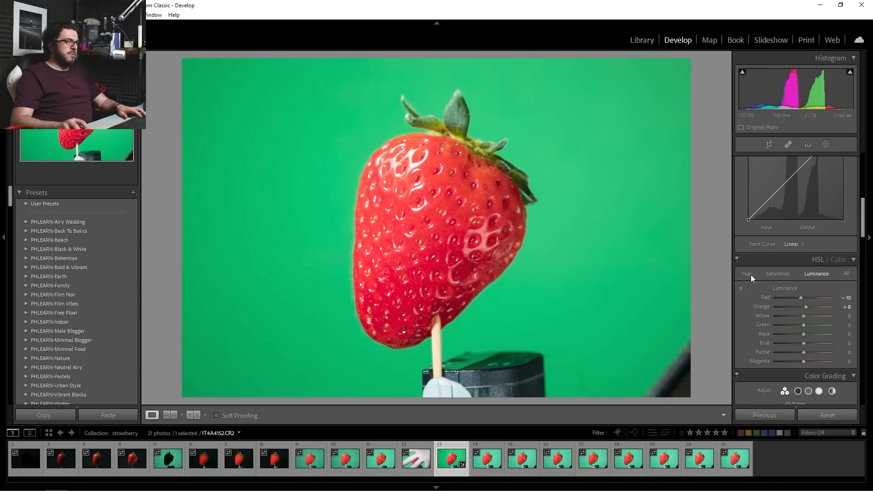
# Back on the Hue tab, shift the Orange hue to -18
pyautogui.click(746, 273)
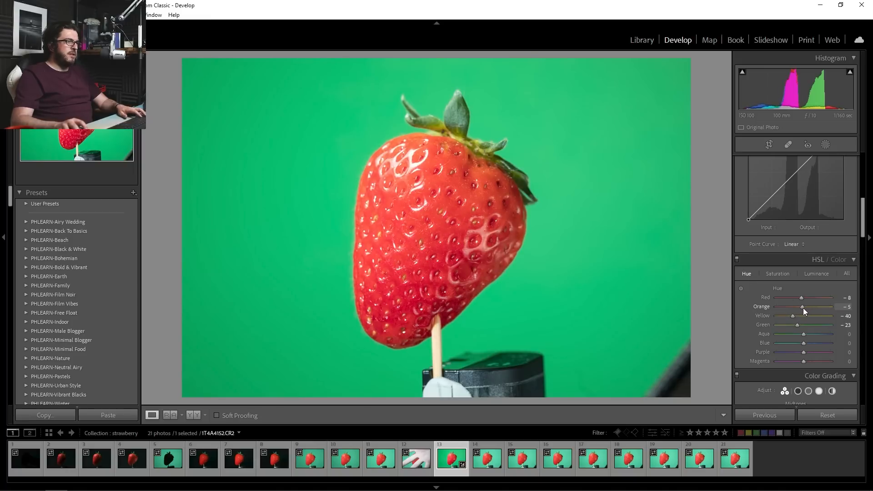
pyautogui.moveTo(804, 307); pyautogui.dragTo(801, 307)
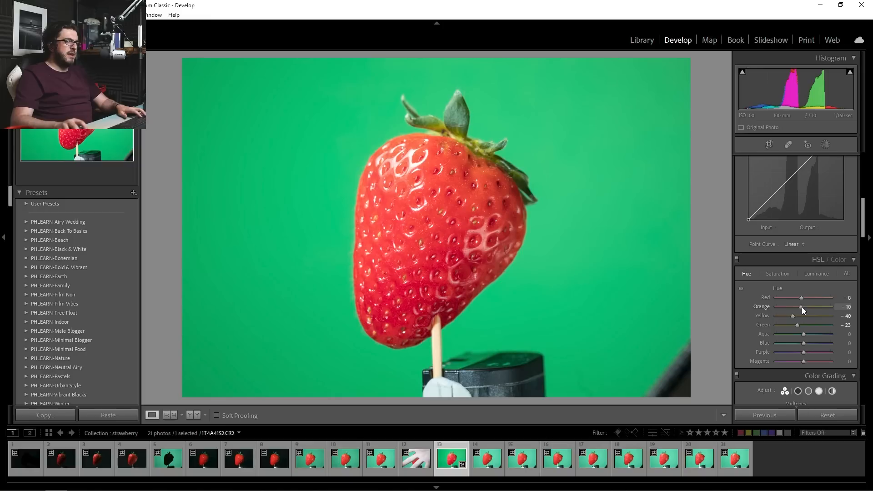
pyautogui.moveTo(800, 307); pyautogui.dragTo(795, 307)
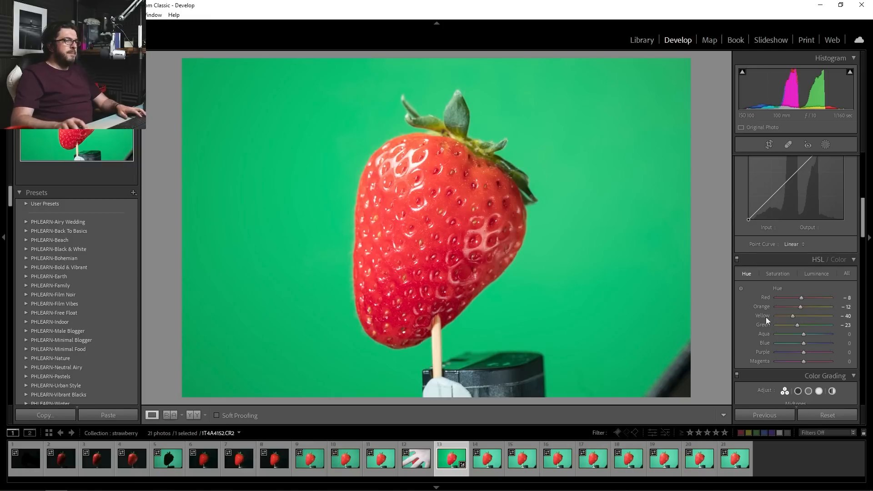
pyautogui.moveTo(802, 307); pyautogui.dragTo(793, 306)
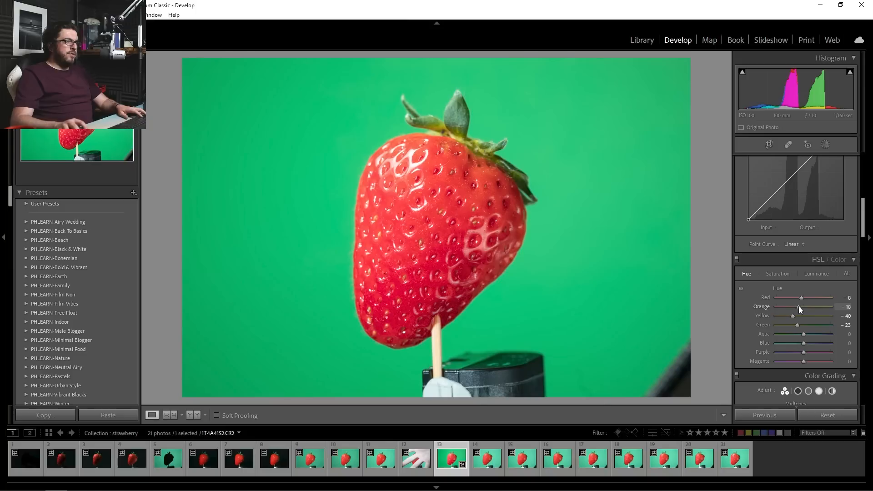
pyautogui.click(736, 260)
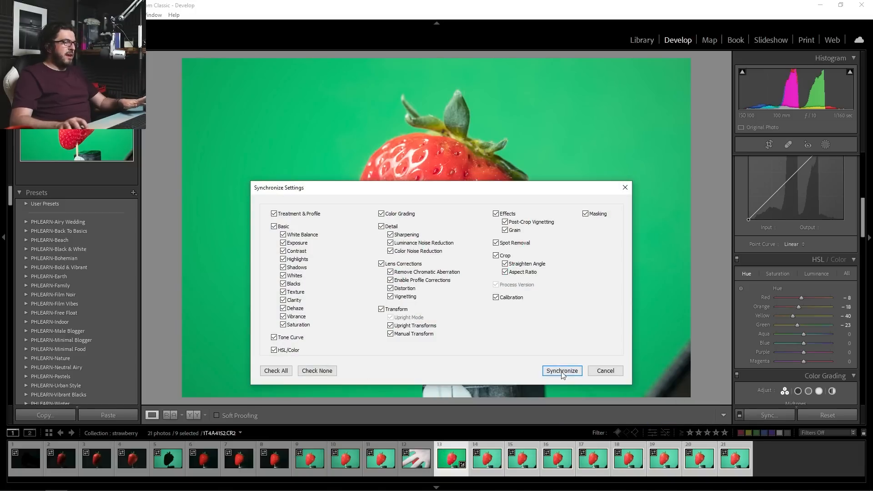
# Synchronize the colour edits with all boxes checked across frames 13–21
pyautogui.click(560, 371)
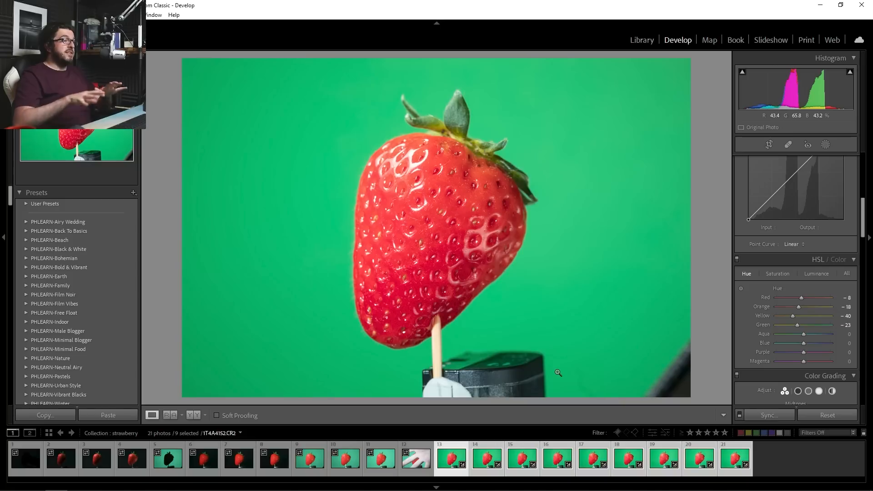
# Send the selected photos to HeliconFocus.exe as copies with Lightroom adjustments
pyautogui.rightClick(451, 458)
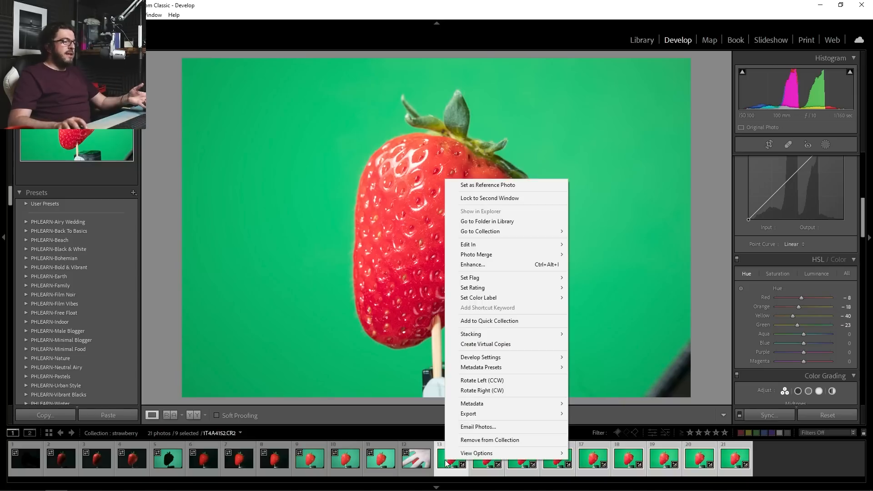
pyautogui.moveTo(467, 244)
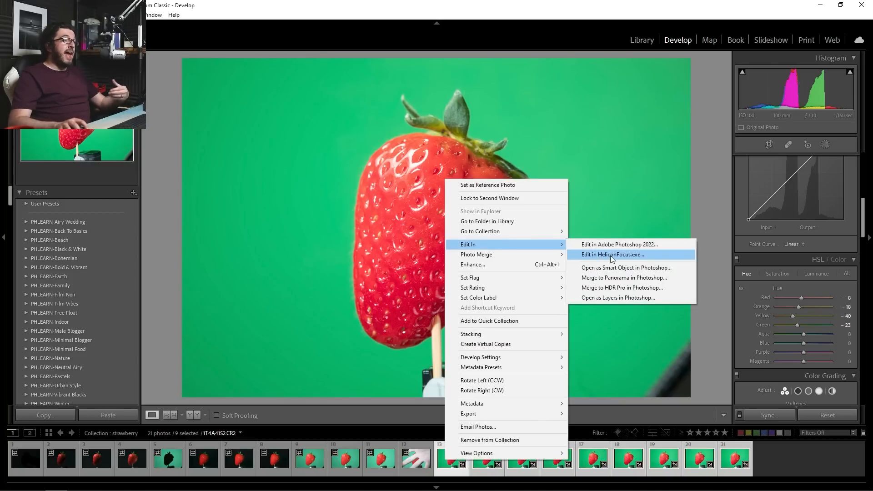
pyautogui.click(611, 255)
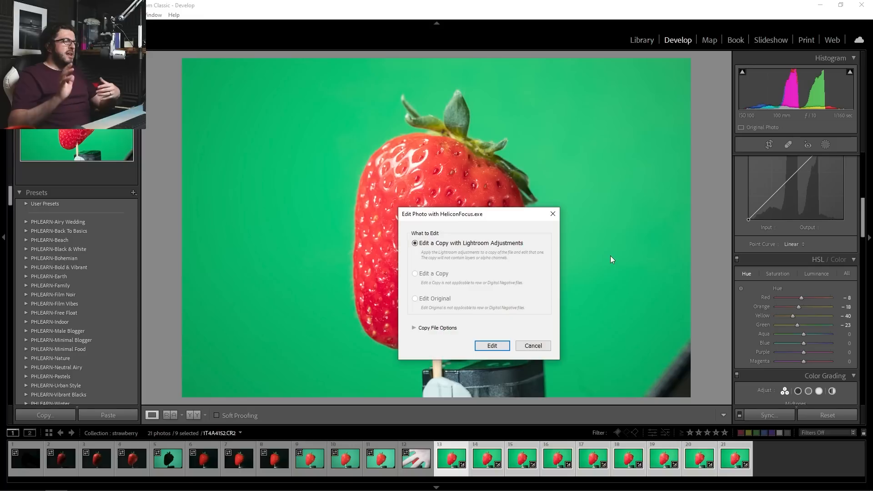
pyautogui.moveTo(602, 247)
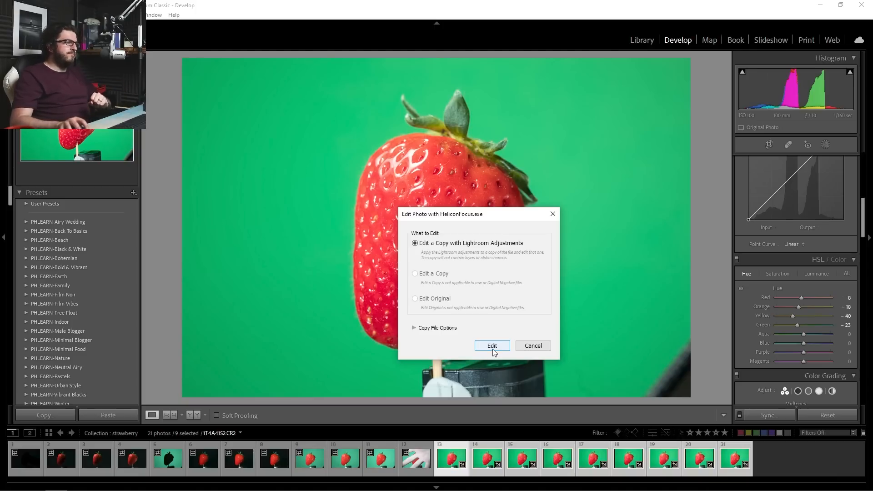
pyautogui.click(491, 345)
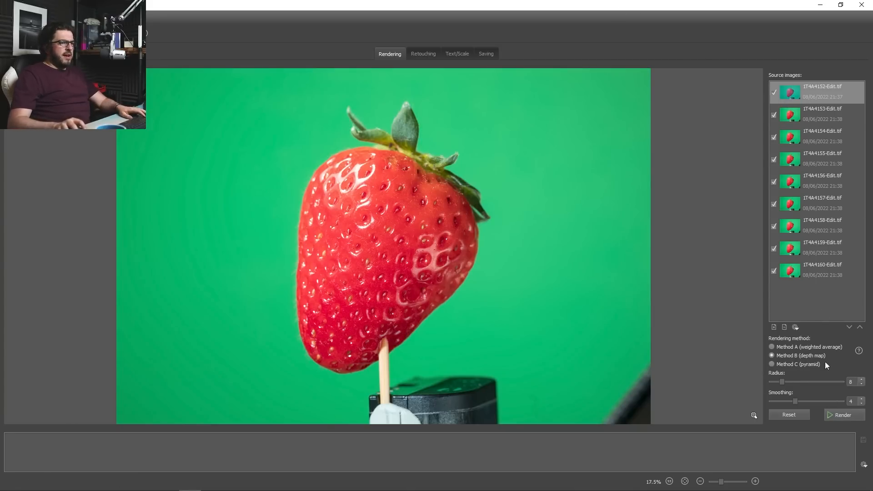
pyautogui.moveTo(796, 364)
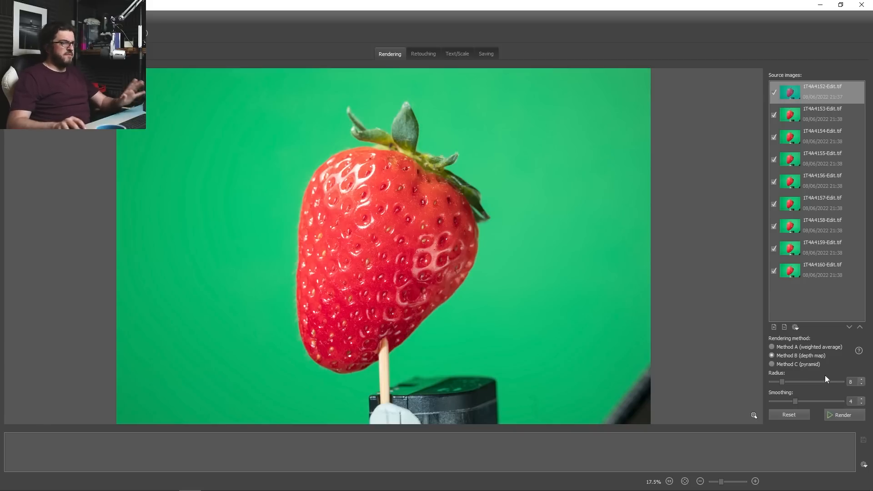
pyautogui.moveTo(835, 415)
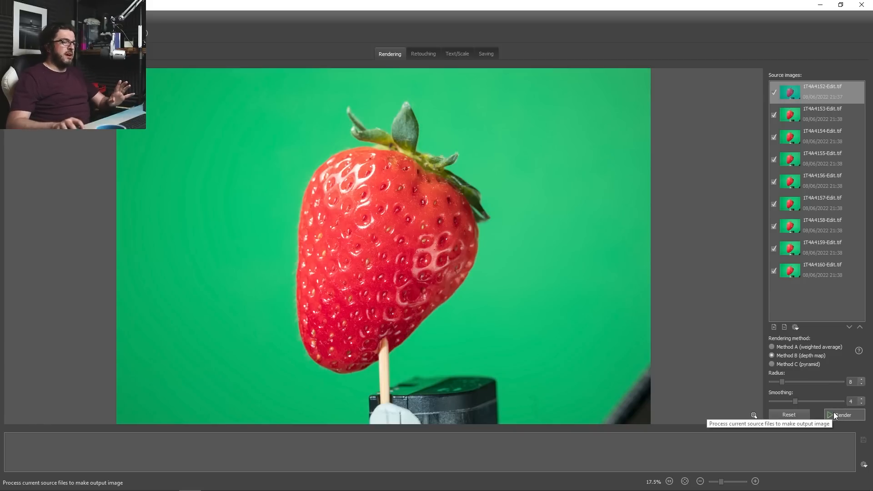
# Render the nine source frames using Method B (depth map)
pyautogui.click(844, 414)
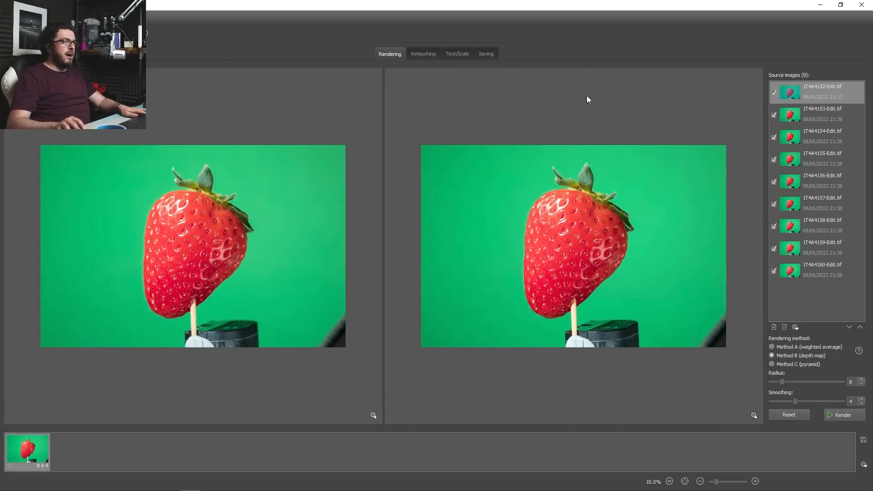
# Save the stacked result from the Saving tab as a TIFF named 'straw'
pyautogui.click(485, 54)
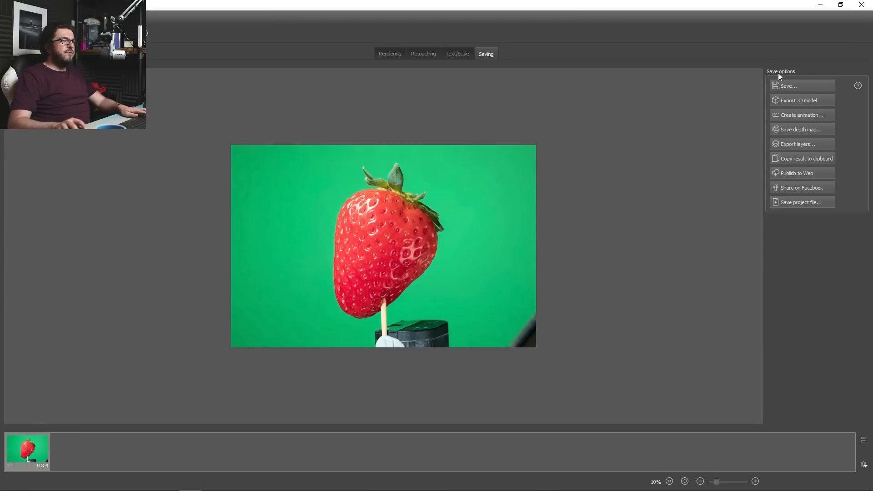
pyautogui.click(788, 85)
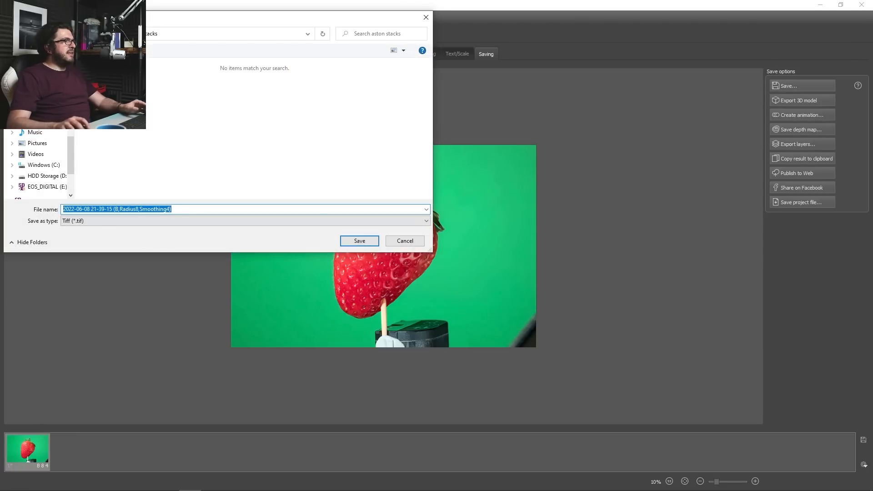
pyautogui.write('straw')
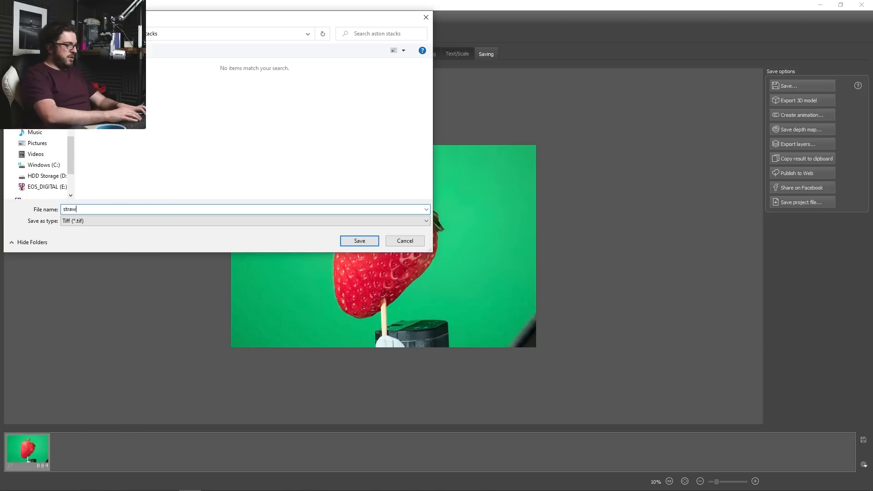
pyautogui.click(359, 241)
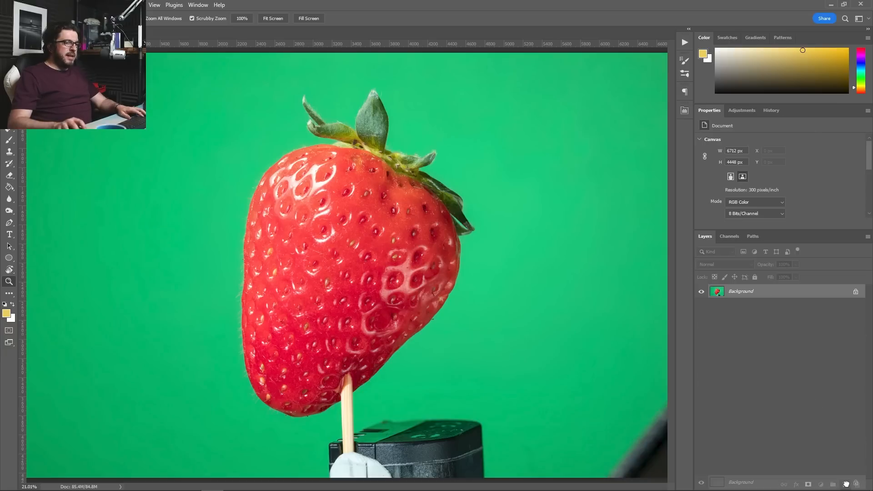
# Duplicate the background layer with Ctrl+J and hide the retouched copy to compare
pyautogui.press('ctrl+j')
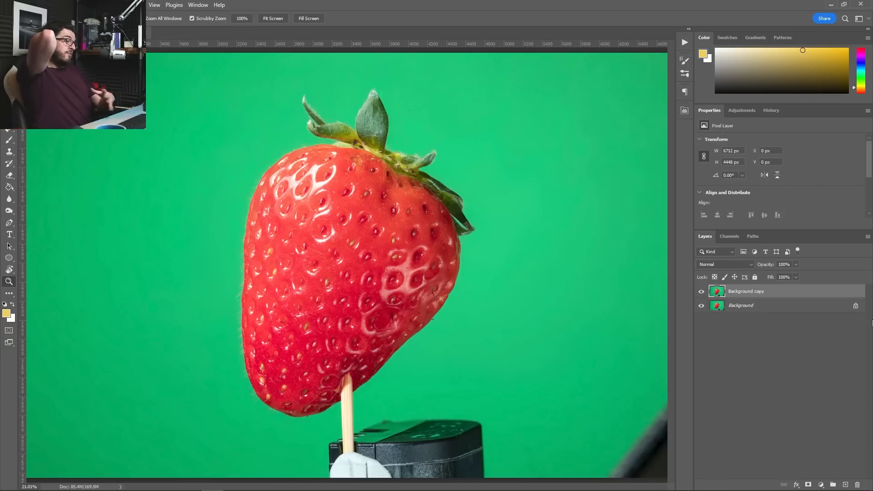
pyautogui.moveTo(600, 458)
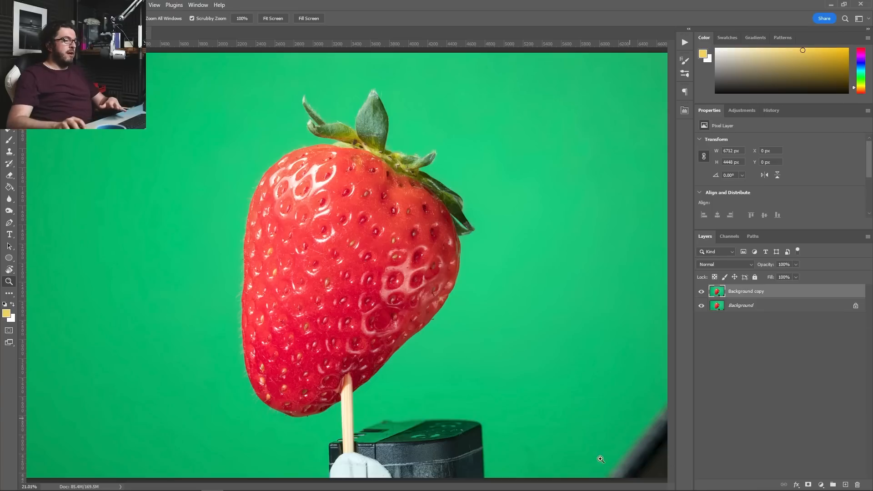
pyautogui.moveTo(382, 439)
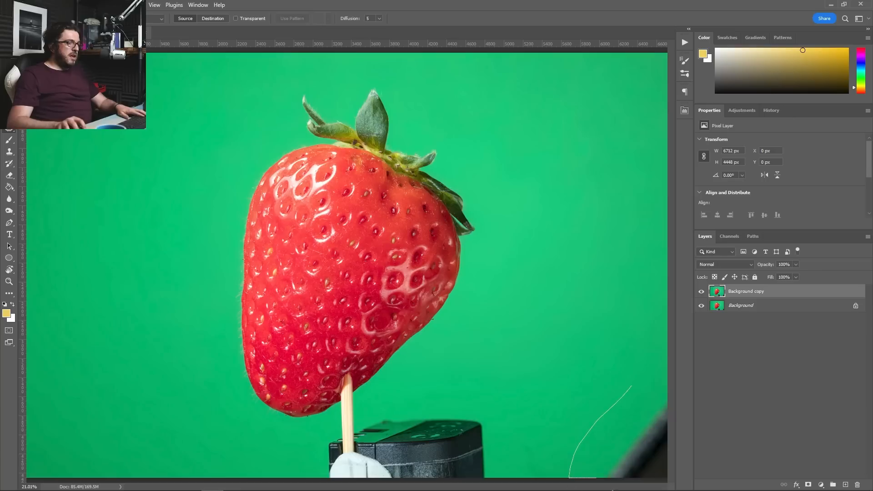
pyautogui.moveTo(636, 395)
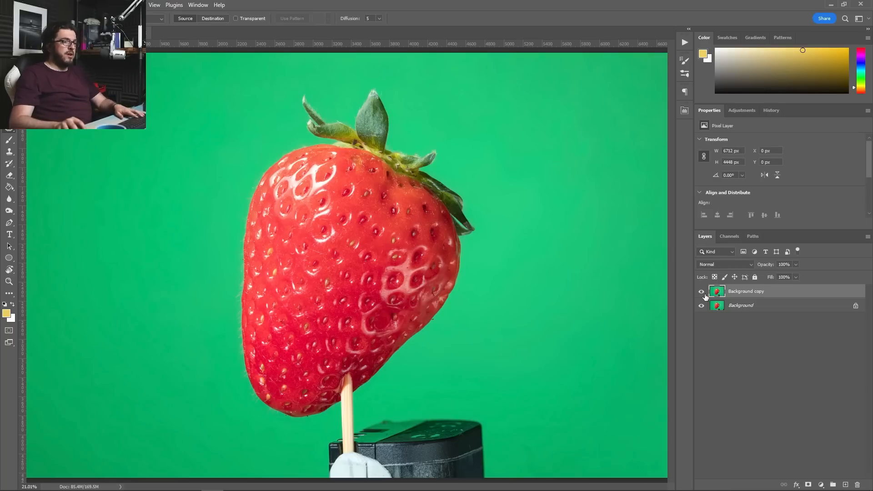
pyautogui.click(701, 305)
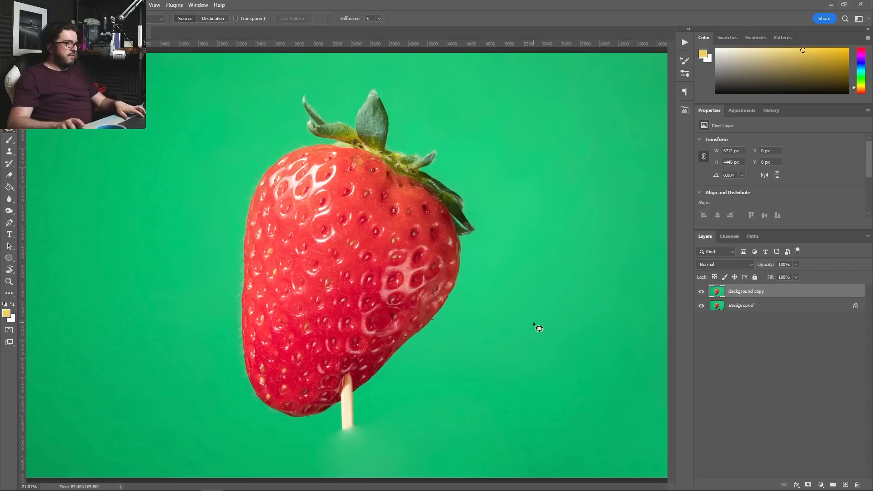
pyautogui.moveTo(504, 359)
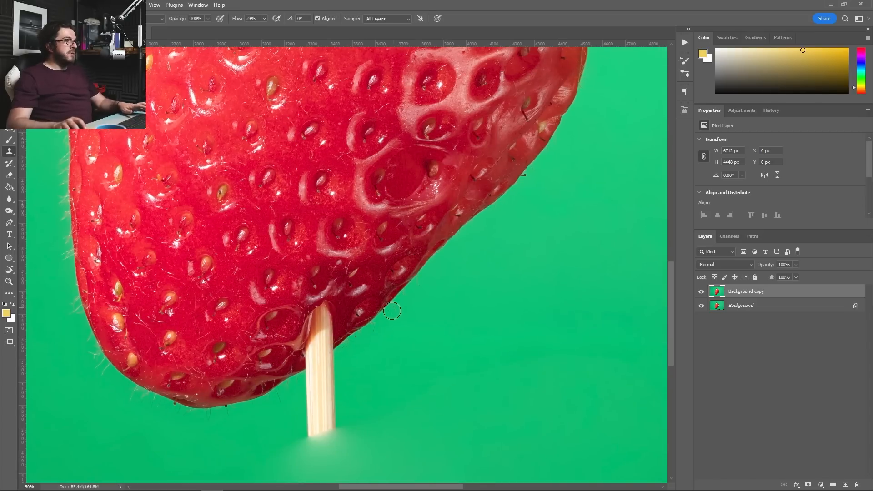
pyautogui.moveTo(380, 296)
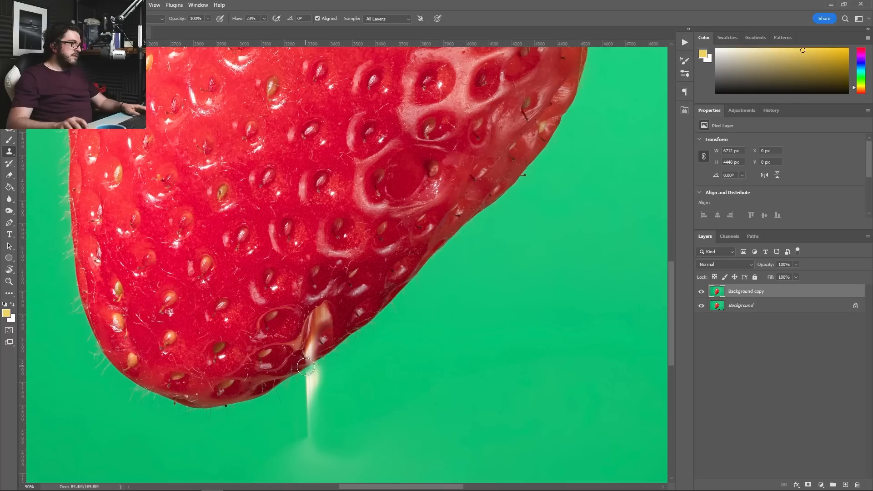
# Paint out the stick below the strawberry, then choose Fit on Screen
pyautogui.moveTo(305, 366); pyautogui.dragTo(315, 403)
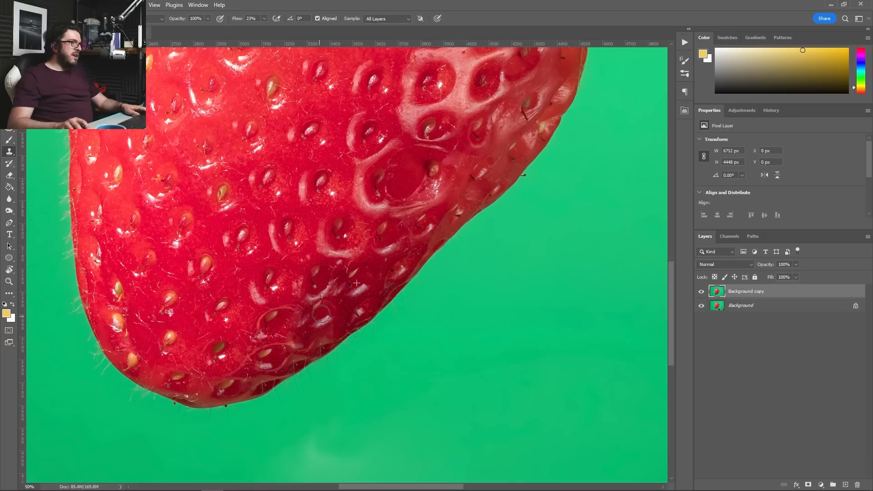
pyautogui.moveTo(420, 384)
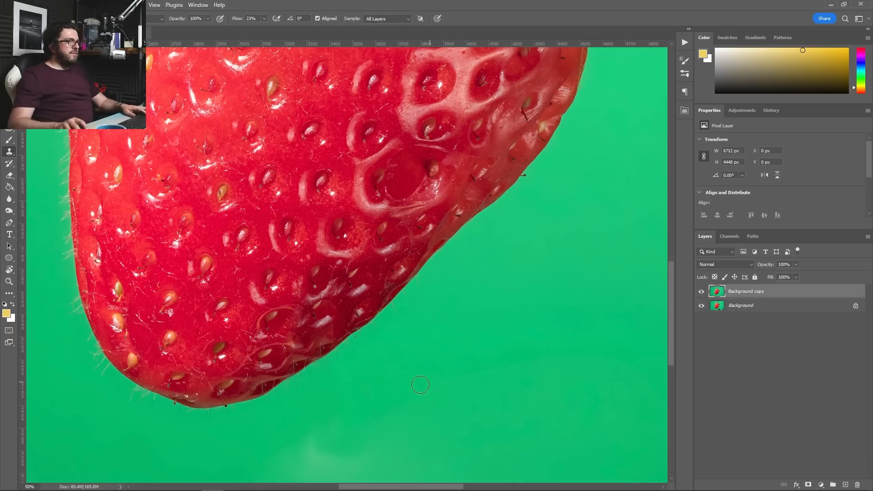
pyautogui.rightClick(420, 384)
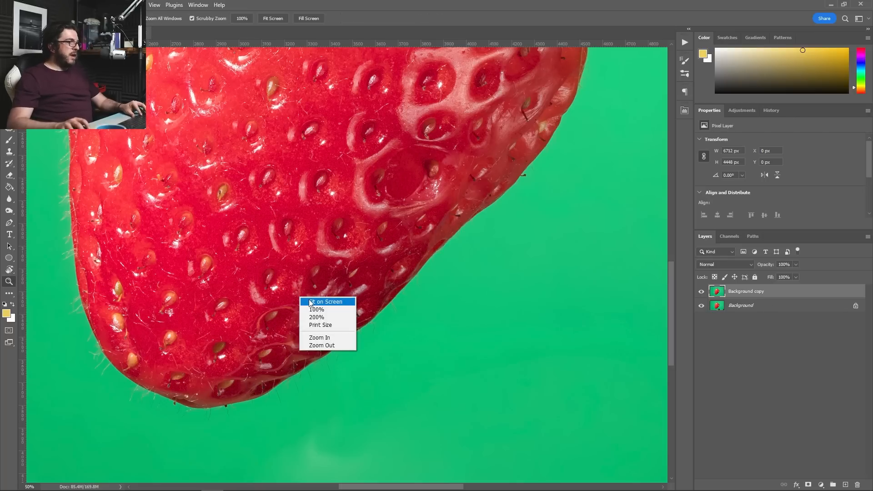
pyautogui.click(328, 301)
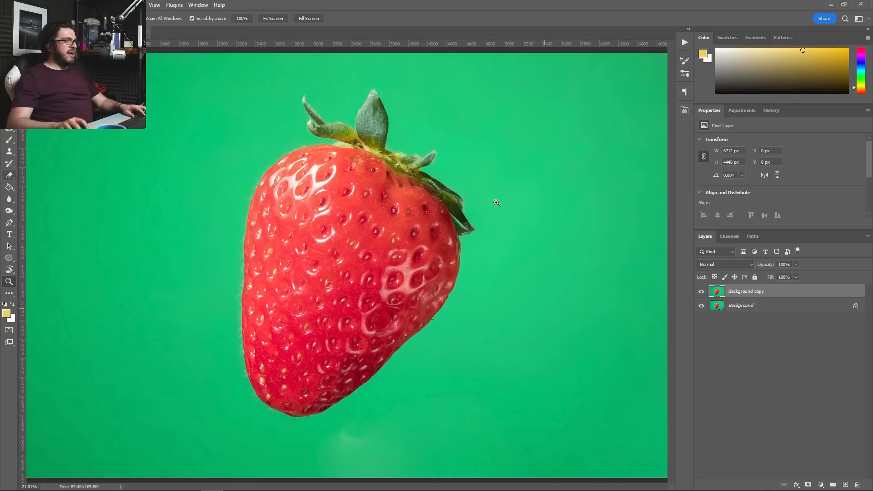
pyautogui.moveTo(37, 250)
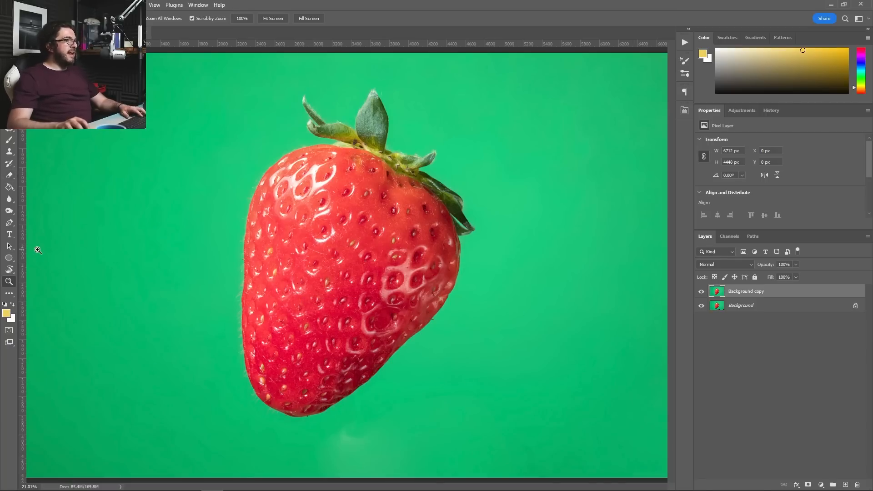
pyautogui.moveTo(16, 253)
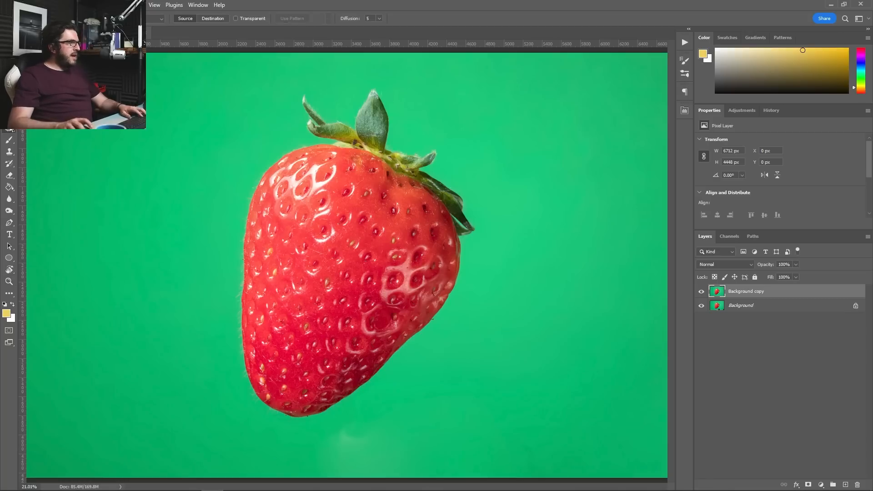
pyautogui.moveTo(379, 401); pyautogui.dragTo(315, 475)
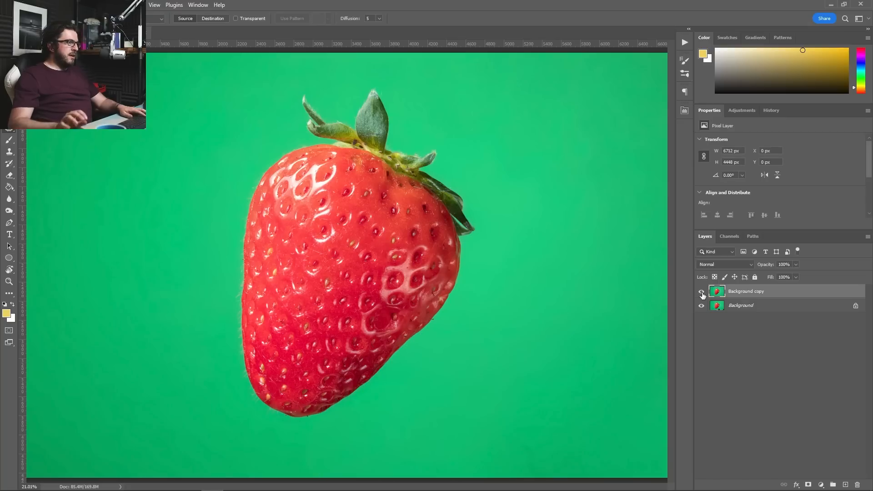
pyautogui.moveTo(701, 292)
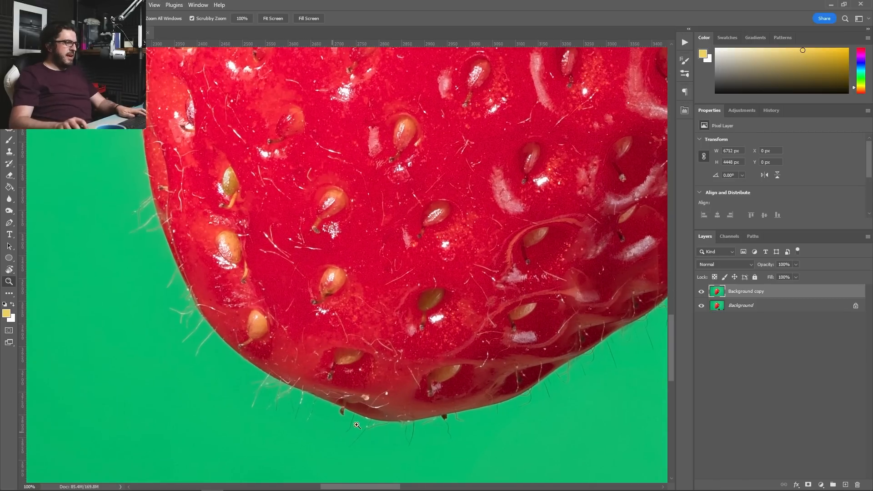
# Zoom to 100% on the lower edge, set Content-Aware spot healing, and pan to the leaves
pyautogui.click(9, 139)
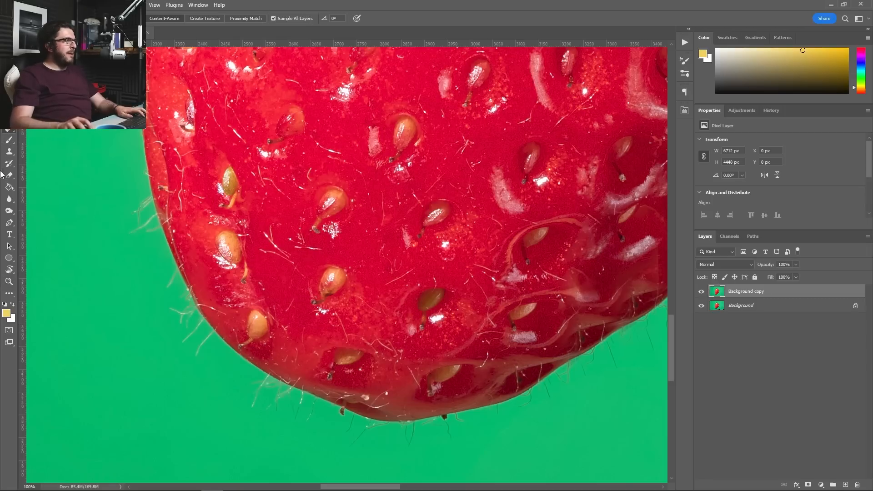
pyautogui.click(341, 414)
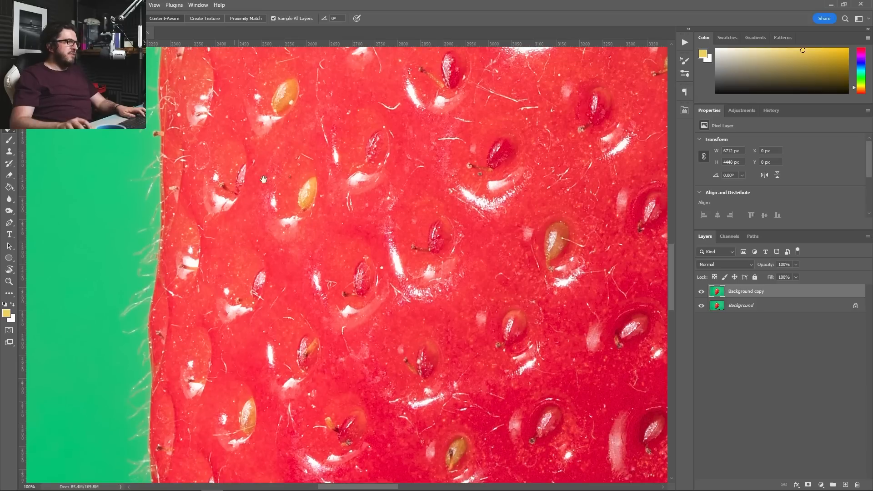
pyautogui.moveTo(553, 292)
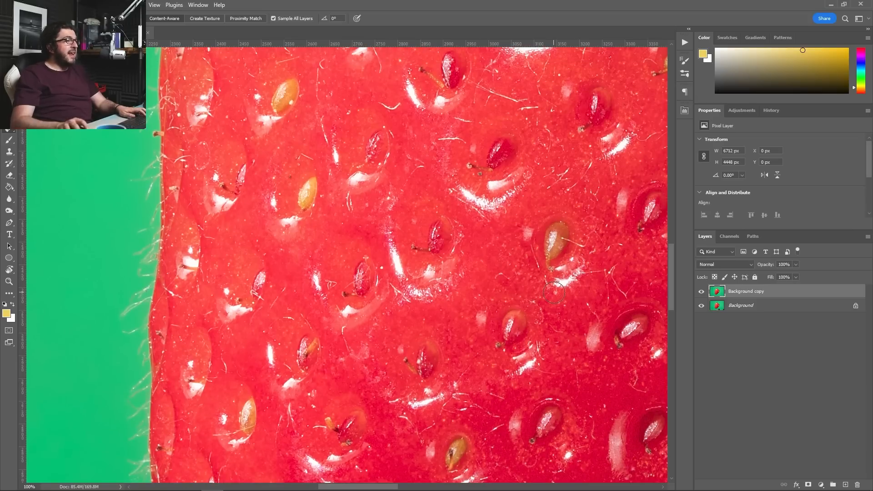
pyautogui.moveTo(156, 132)
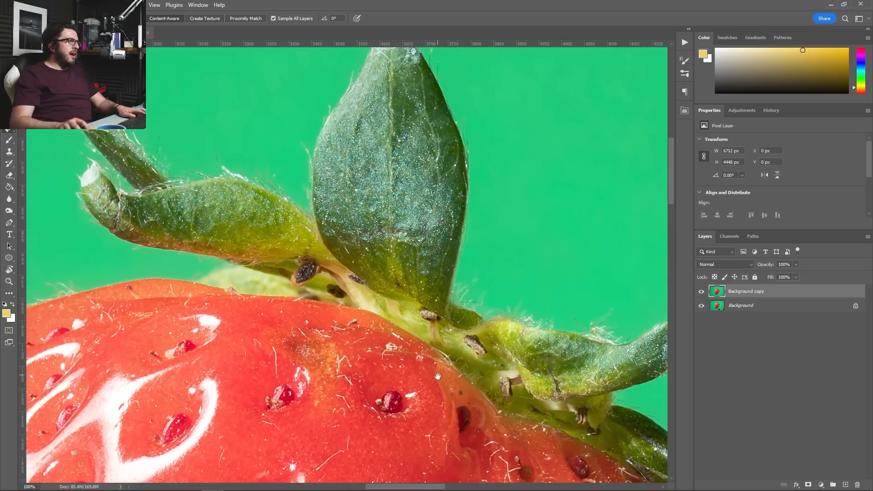
pyautogui.moveTo(438, 377); pyautogui.dragTo(339, 130)
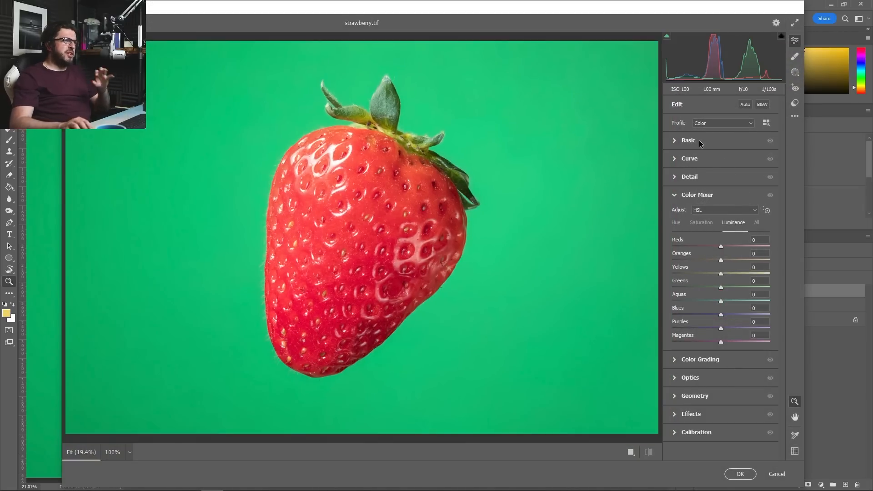
# Lower Highlights, shift the aqua hue toward green and adjust aqua luminance
pyautogui.click(687, 140)
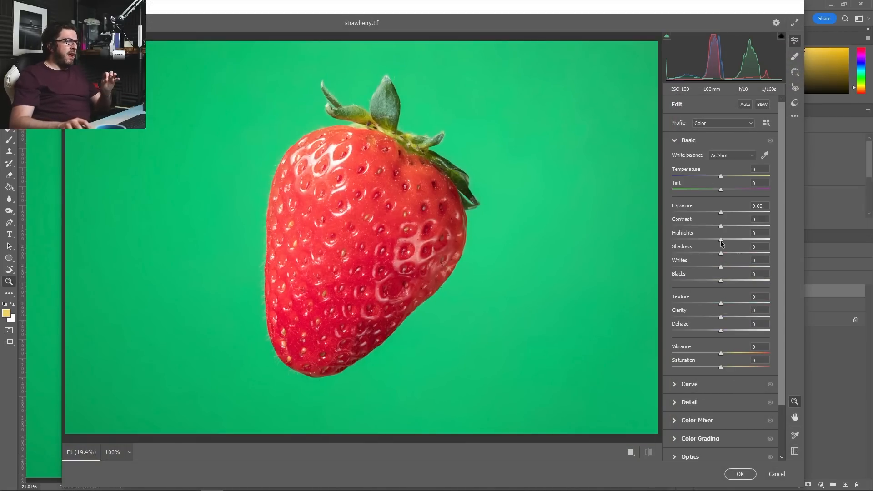
pyautogui.moveTo(719, 239); pyautogui.dragTo(710, 239)
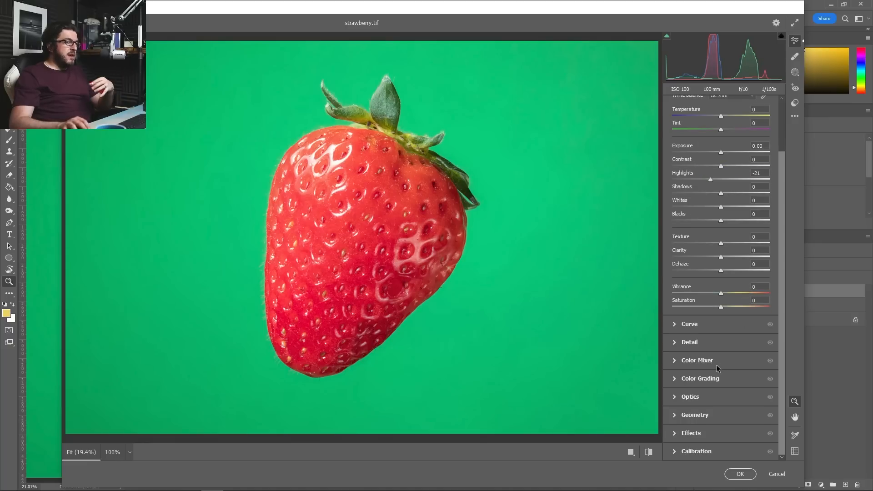
pyautogui.click(696, 359)
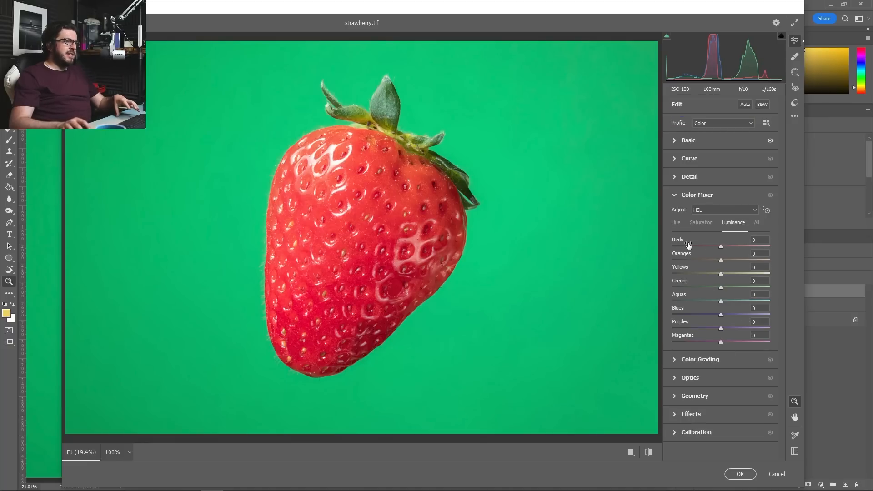
pyautogui.click(675, 222)
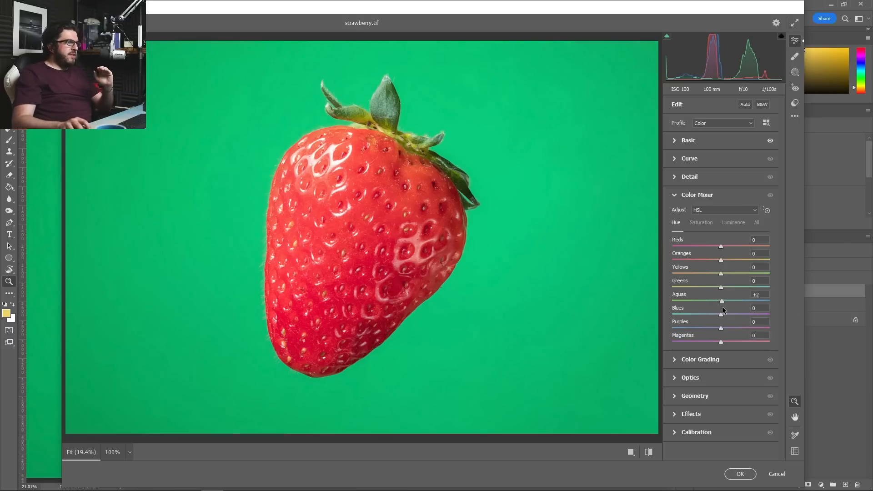
pyautogui.moveTo(723, 301); pyautogui.dragTo(720, 300)
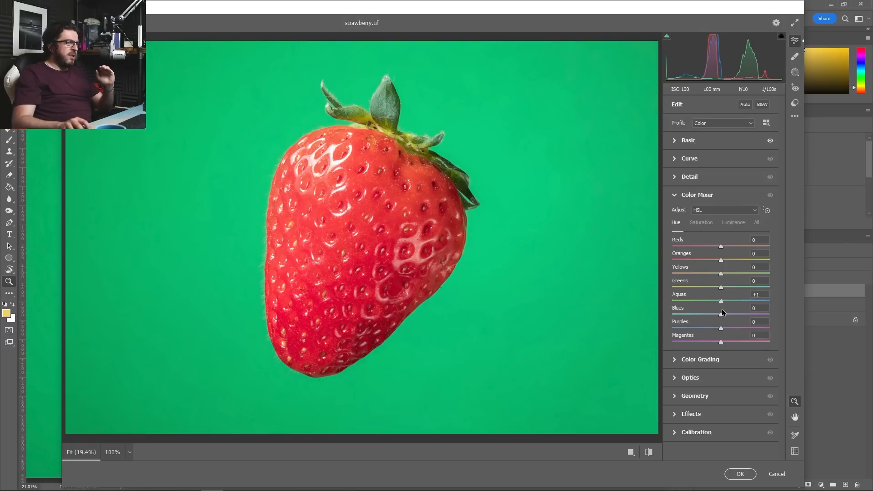
pyautogui.moveTo(721, 300); pyautogui.dragTo(682, 301)
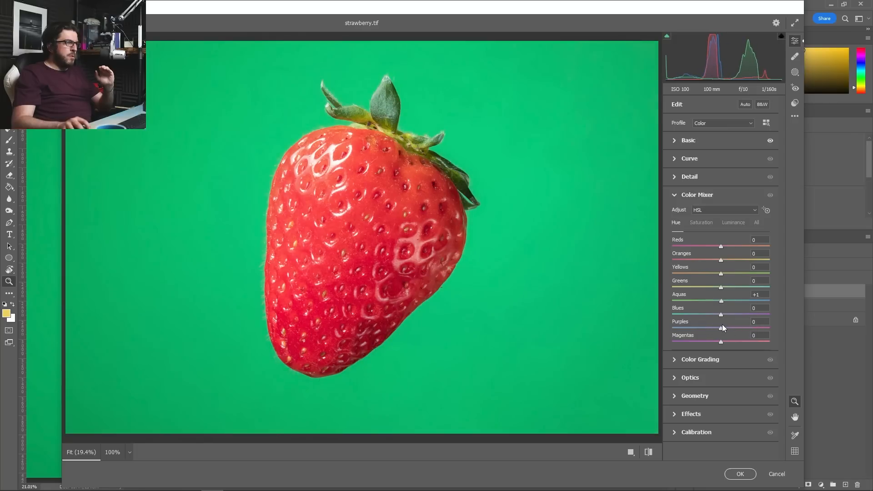
pyautogui.moveTo(720, 300); pyautogui.dragTo(707, 300)
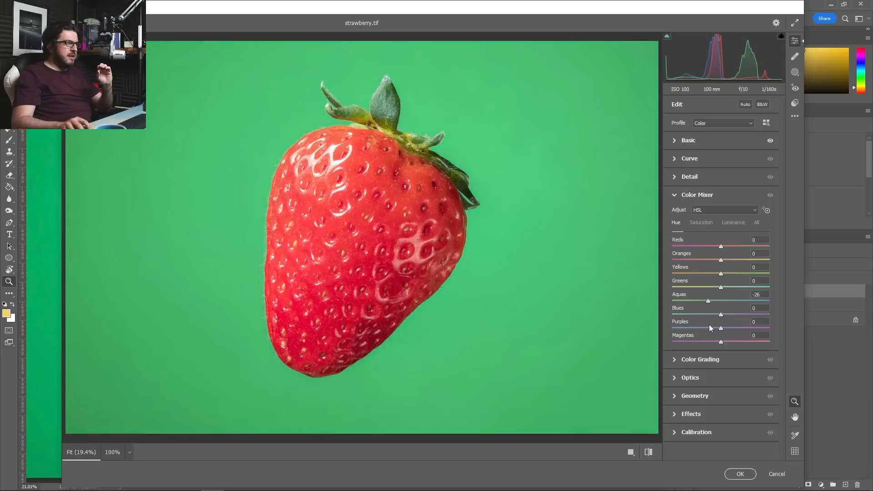
pyautogui.click(732, 223)
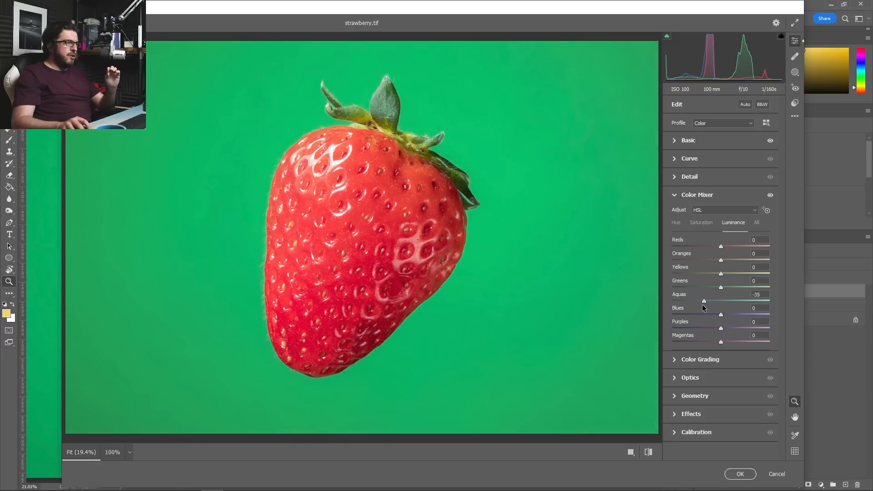
pyautogui.moveTo(703, 300); pyautogui.dragTo(707, 300)
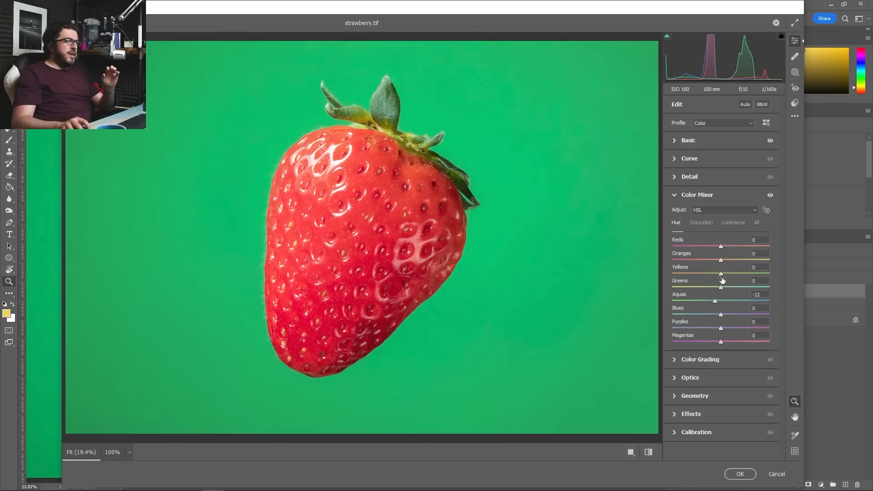
pyautogui.moveTo(722, 263)
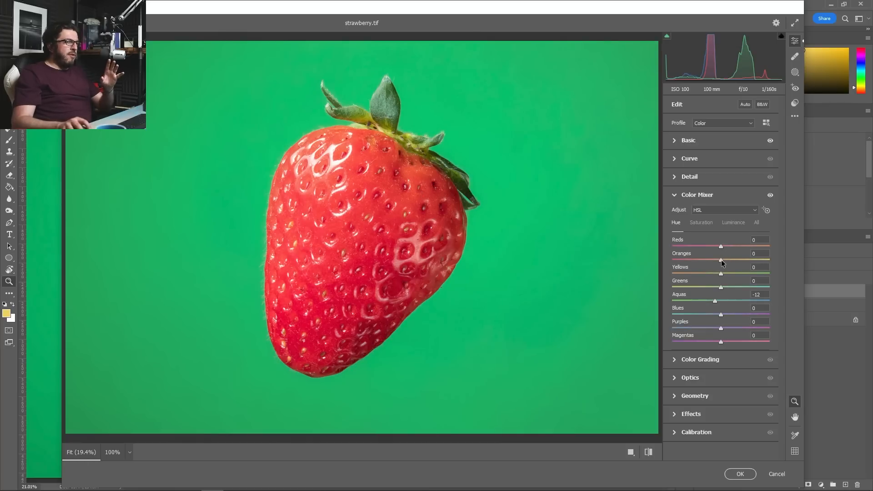
# Shift the orange hue toward red, adjust the red hue, and darken red luminance
pyautogui.moveTo(721, 260); pyautogui.dragTo(714, 260)
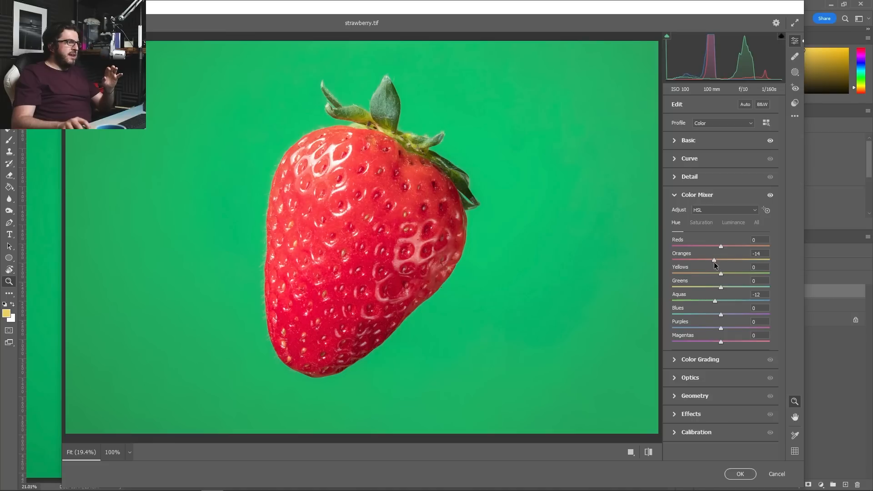
pyautogui.moveTo(714, 260); pyautogui.dragTo(708, 260)
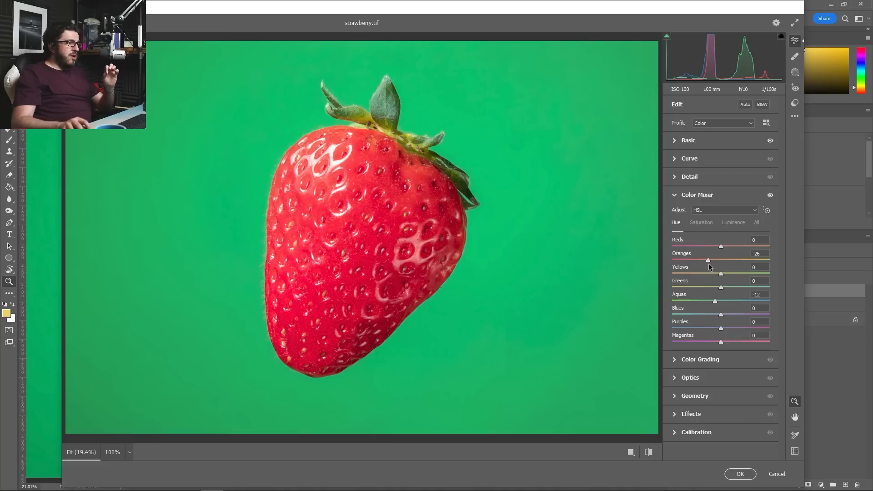
pyautogui.moveTo(710, 260); pyautogui.dragTo(708, 260)
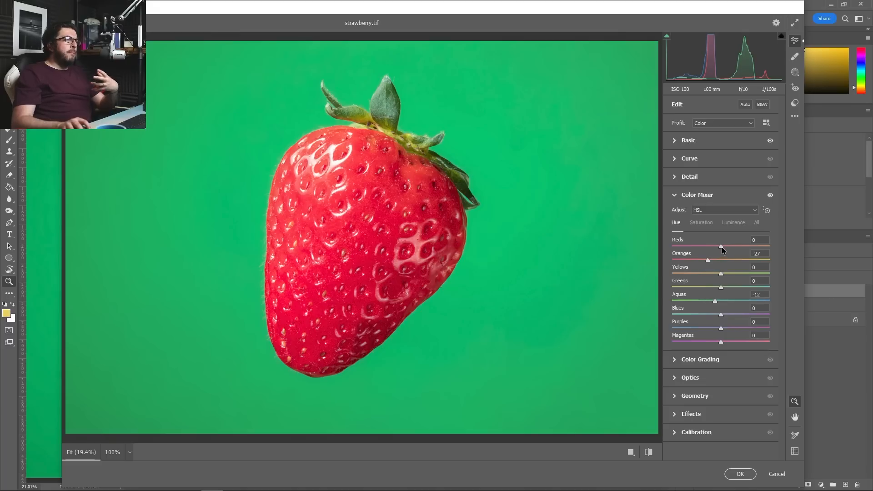
pyautogui.moveTo(721, 247); pyautogui.dragTo(731, 246)
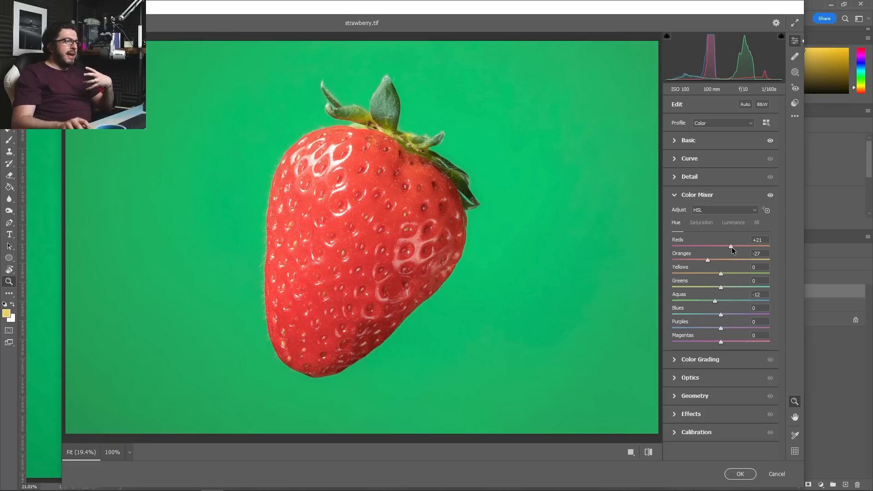
pyautogui.click(733, 223)
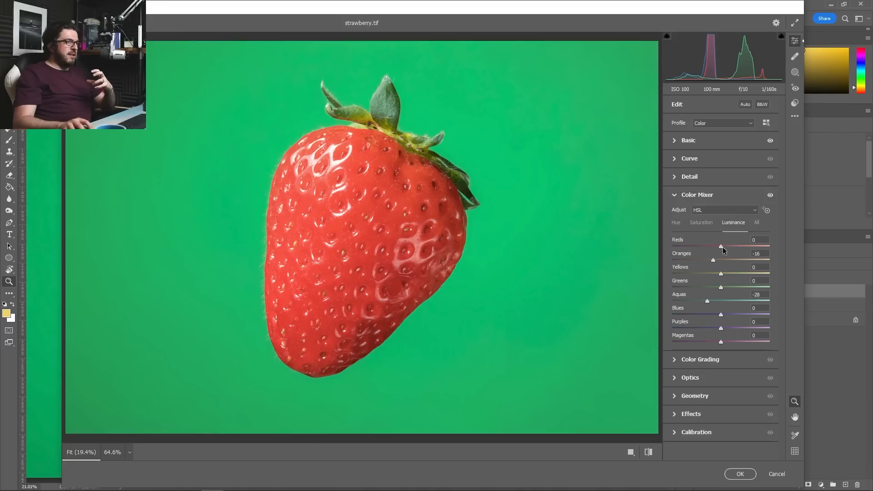
pyautogui.moveTo(721, 246); pyautogui.dragTo(718, 246)
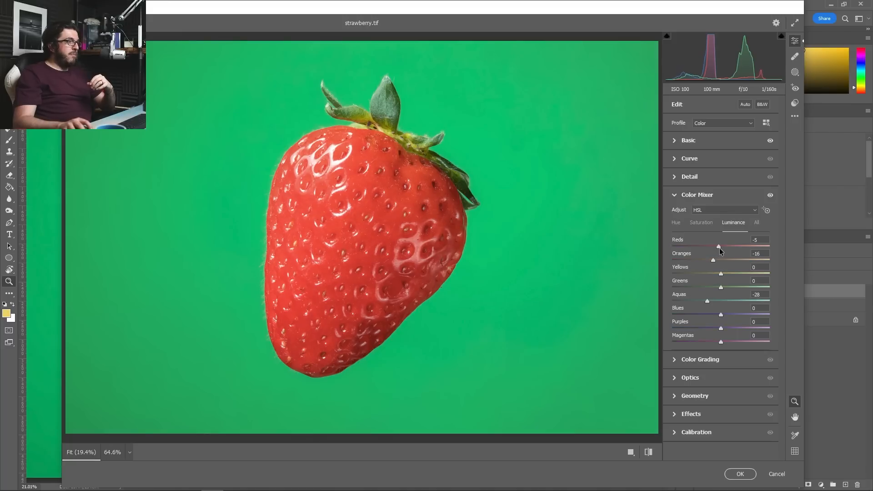
pyautogui.moveTo(718, 246); pyautogui.dragTo(716, 246)
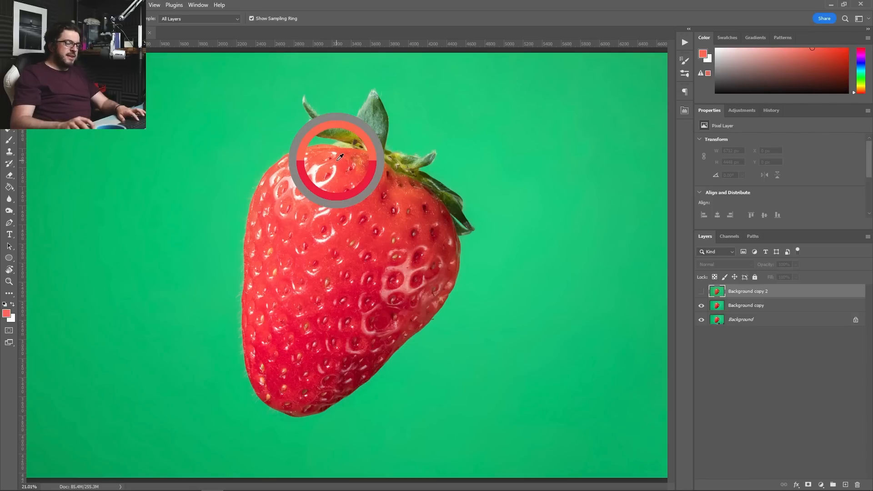
# Sample a deeper red from the strawberry's upper body as the foreground colour
pyautogui.click(701, 290)
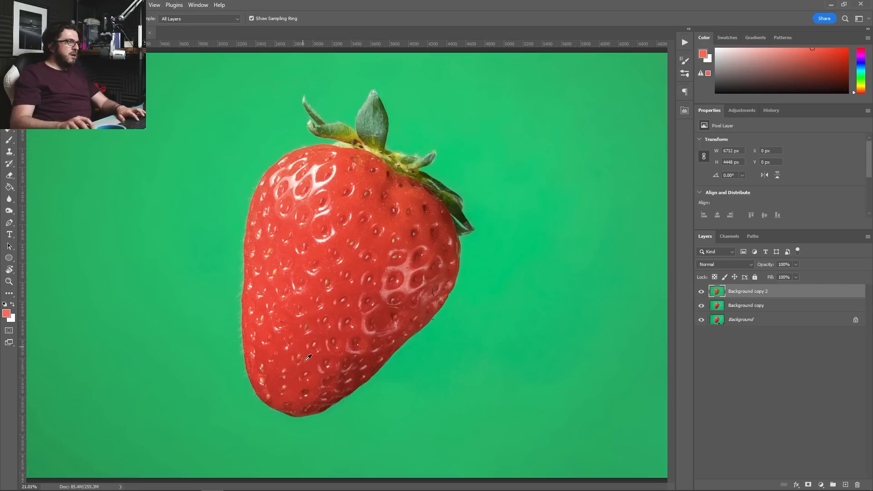
pyautogui.click(345, 174)
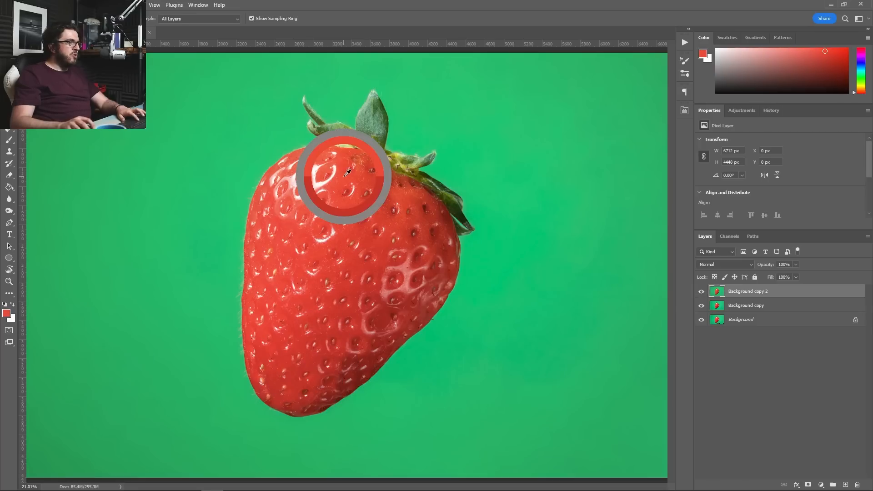